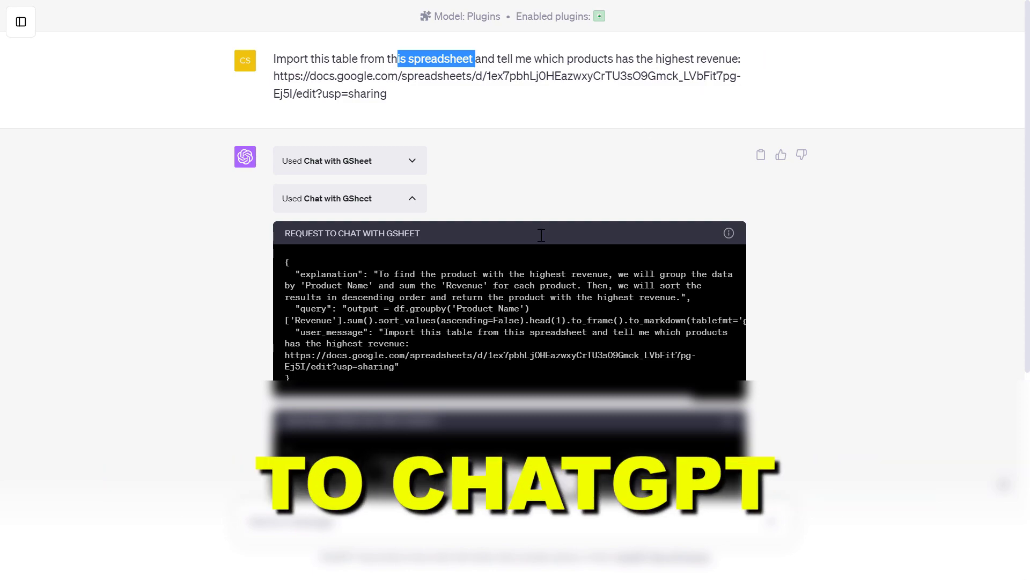
Browse the Gumroad ChatGPT Plugin Database page and scroll through its categorized plugin spreadsheet and tutorial.
scroll("down", 3)
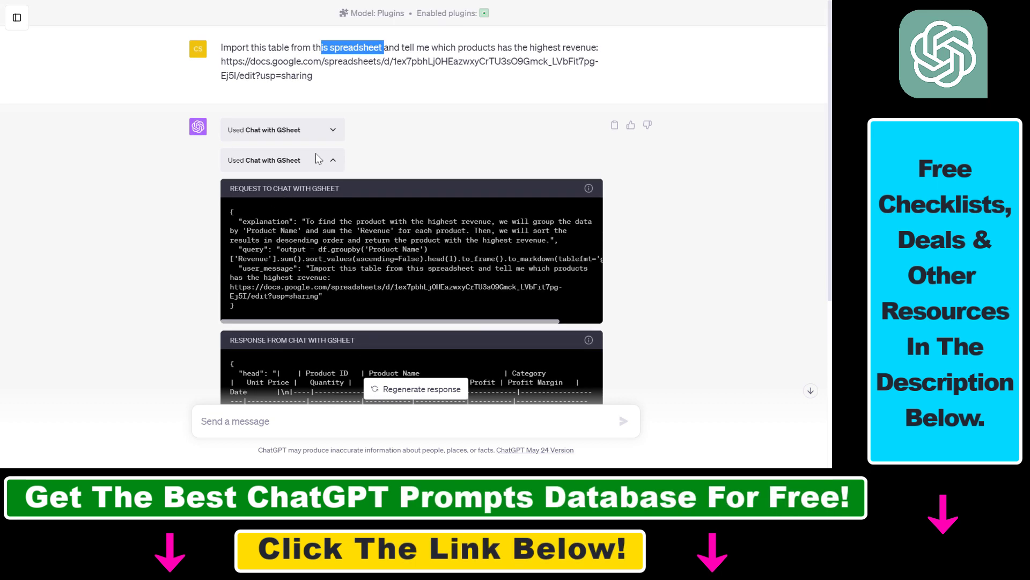
double_click(264, 159)
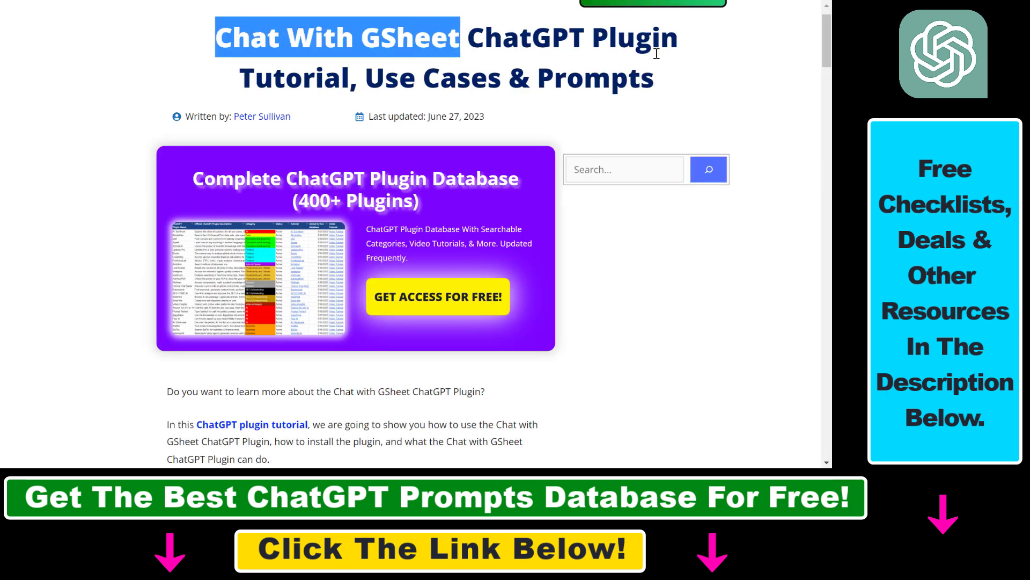
scroll("down", 3)
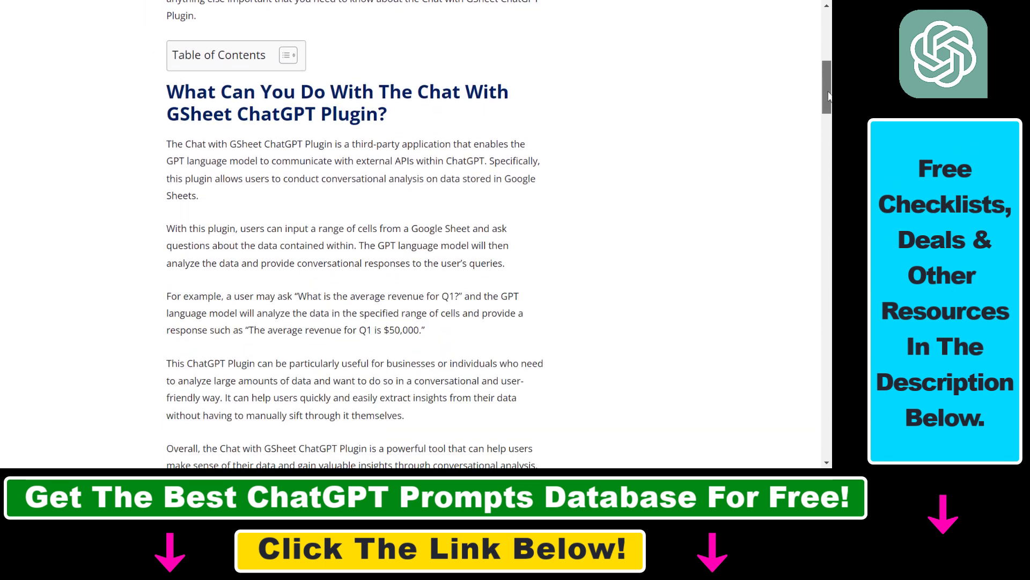
scroll("down", 3)
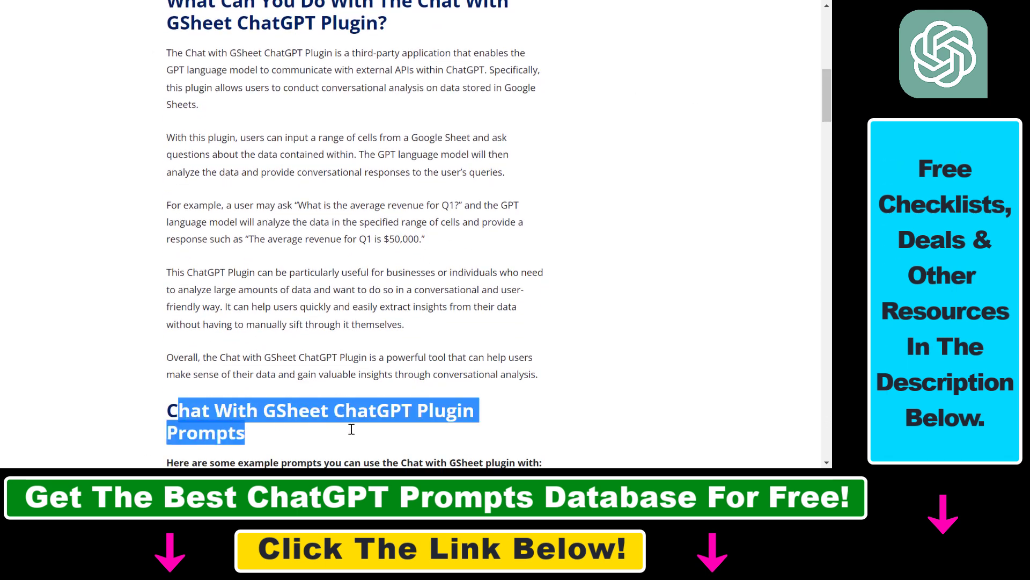
mouse_move(272, 414)
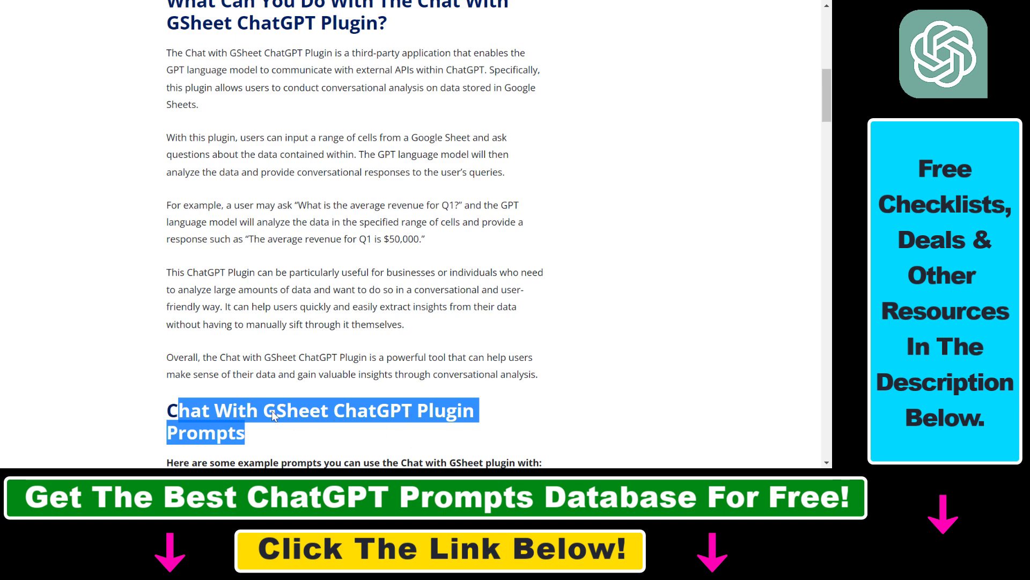
mouse_move(397, 406)
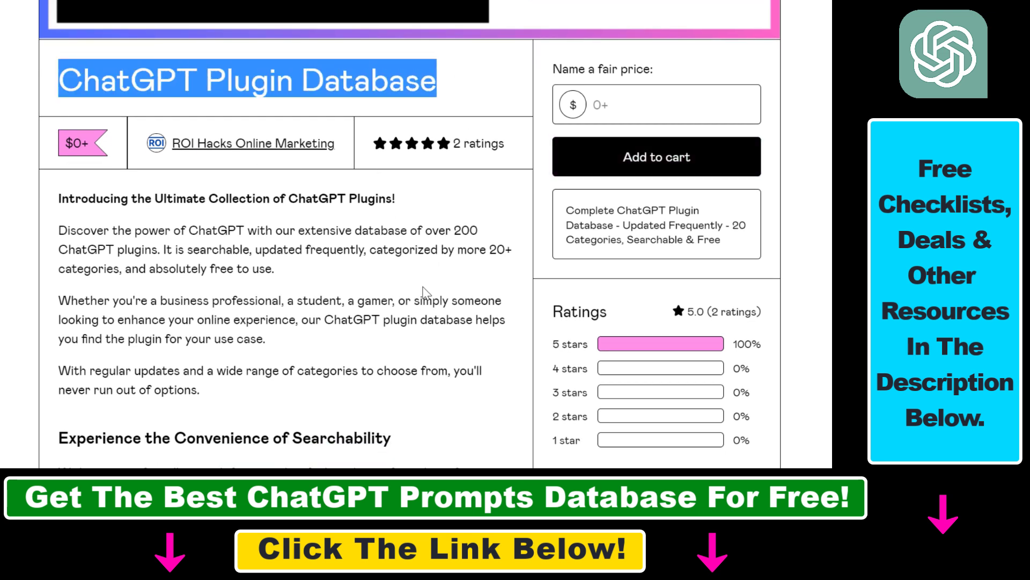
scroll("down", 3)
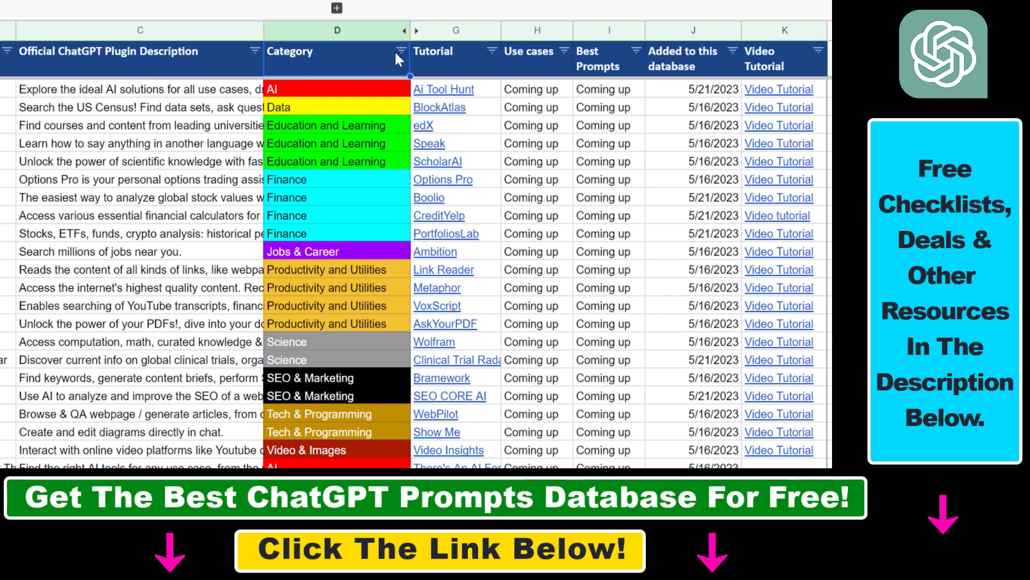
mouse_move(755, 74)
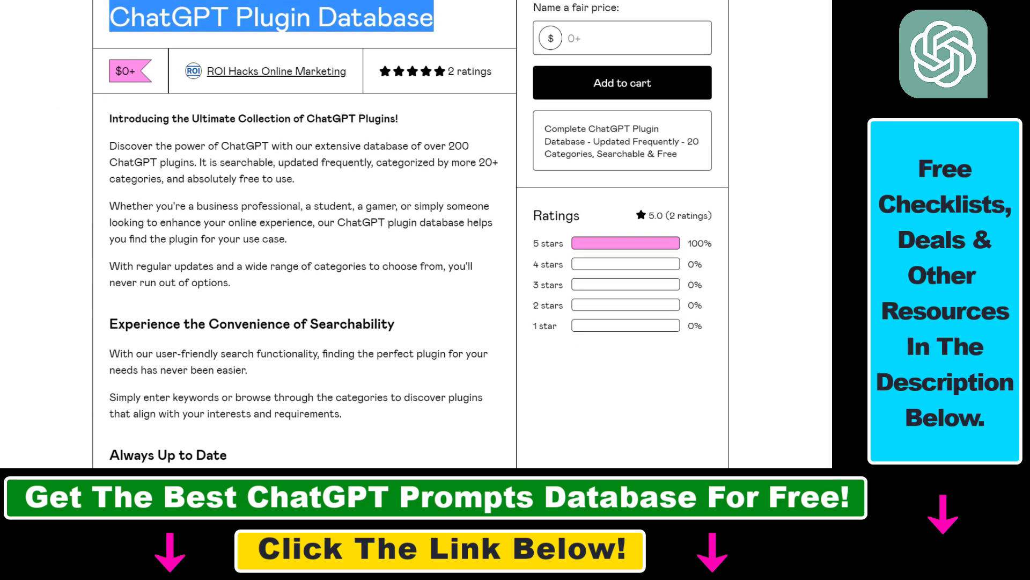
mouse_move(620, 80)
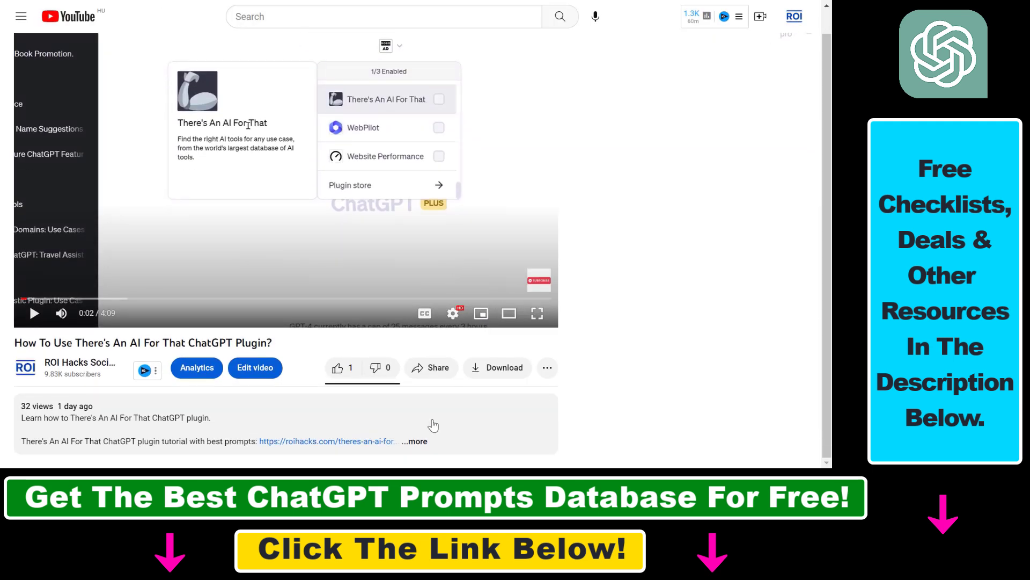
scroll("down", 3)
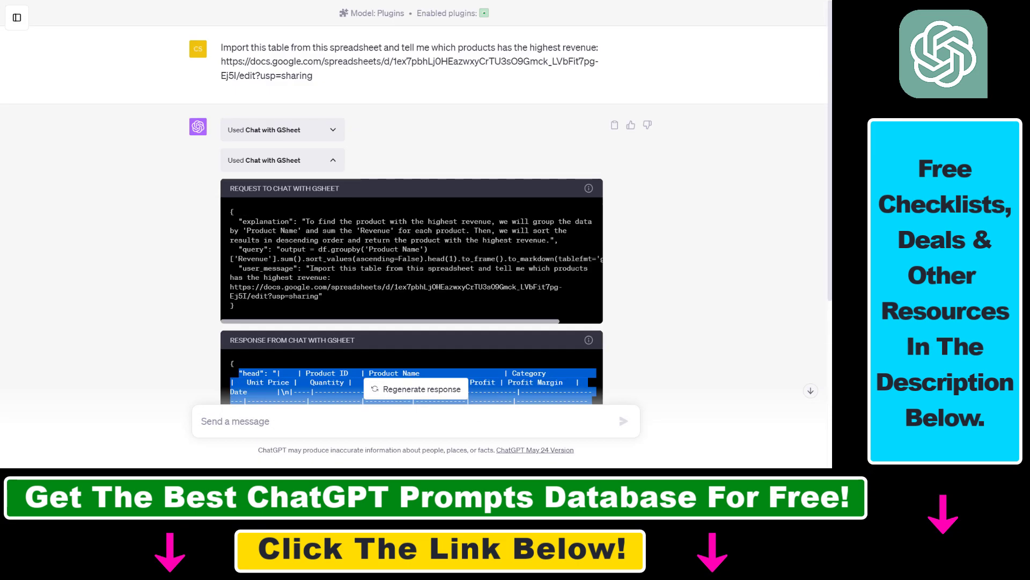
Read the plugin response and final answer that Stock Trading has the highest revenue, 9000.
scroll("down", 3)
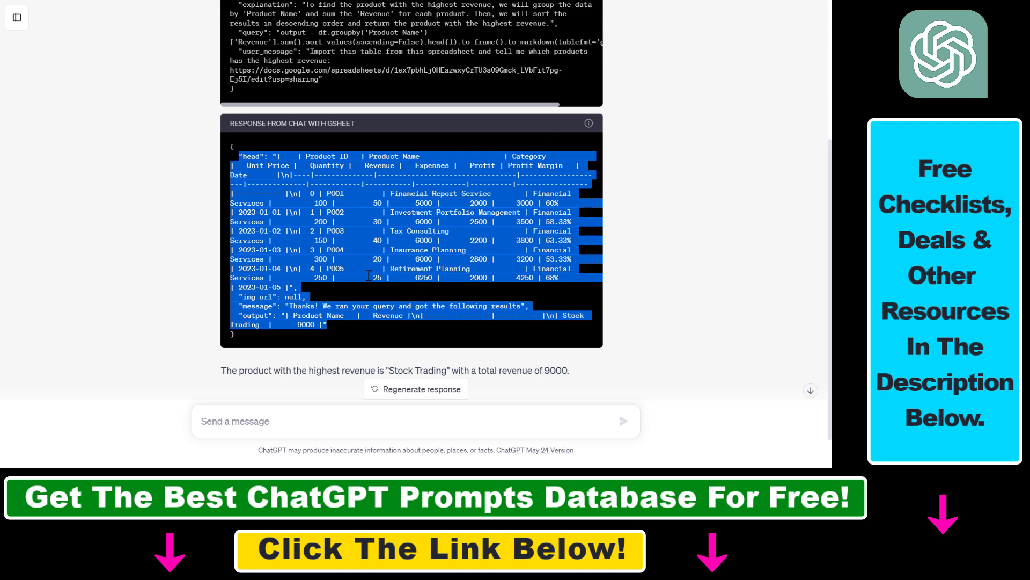
scroll("up", 3)
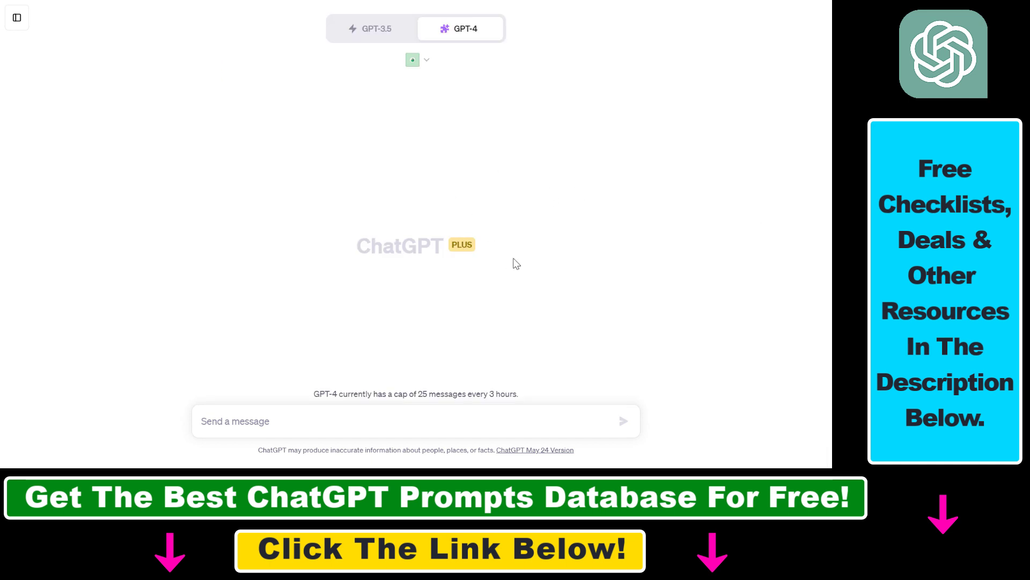
Enable Chat with GSheet as the only plugin for the new GPT-4 chat from the plugins dropdown.
left_click(426, 61)
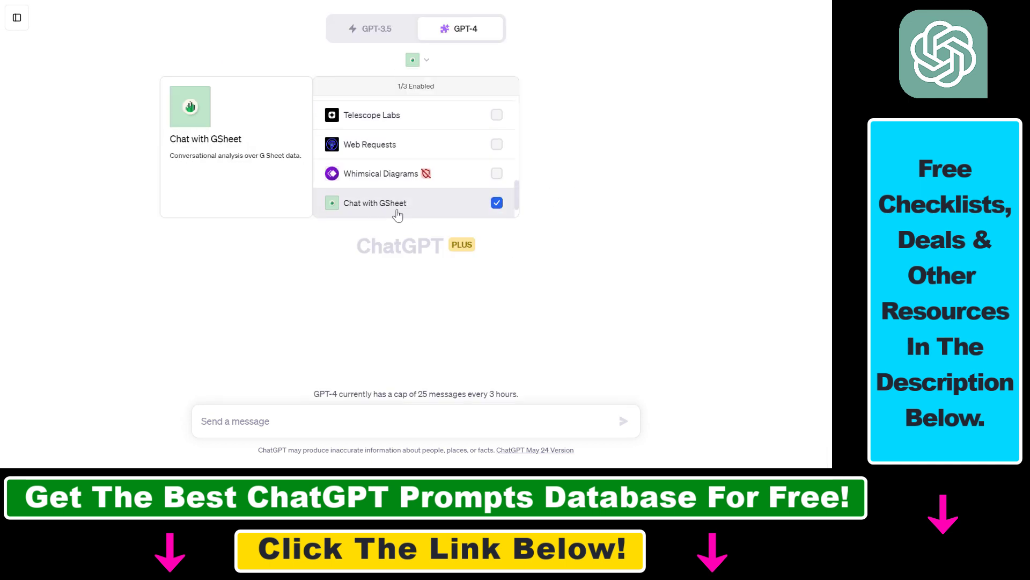
mouse_move(380, 212)
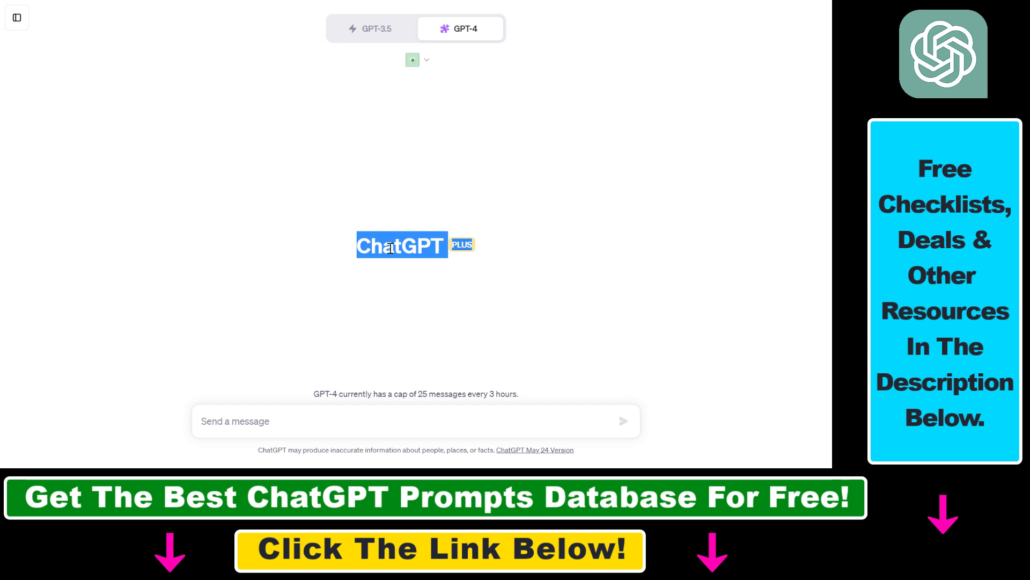
mouse_move(387, 248)
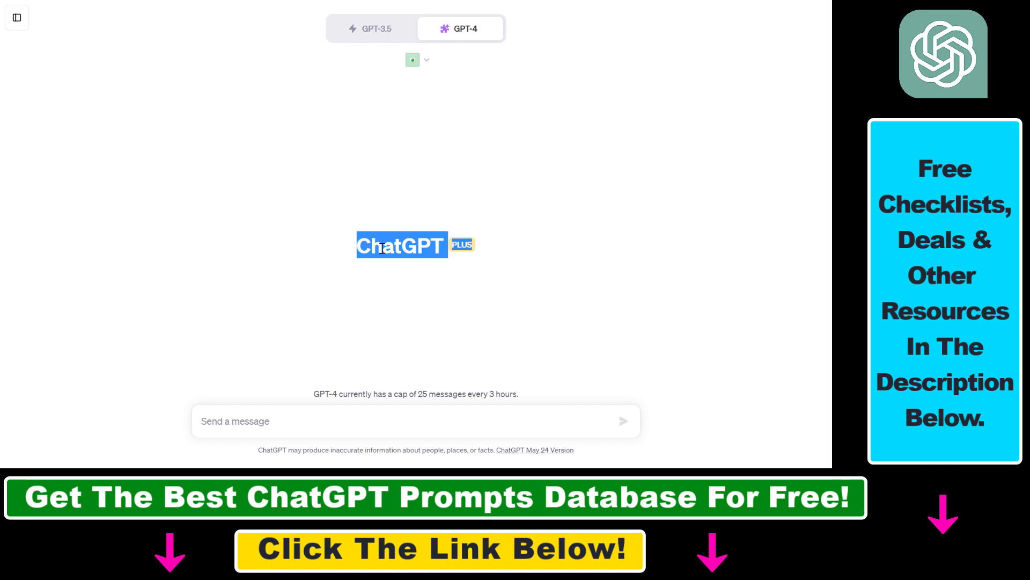
mouse_move(383, 280)
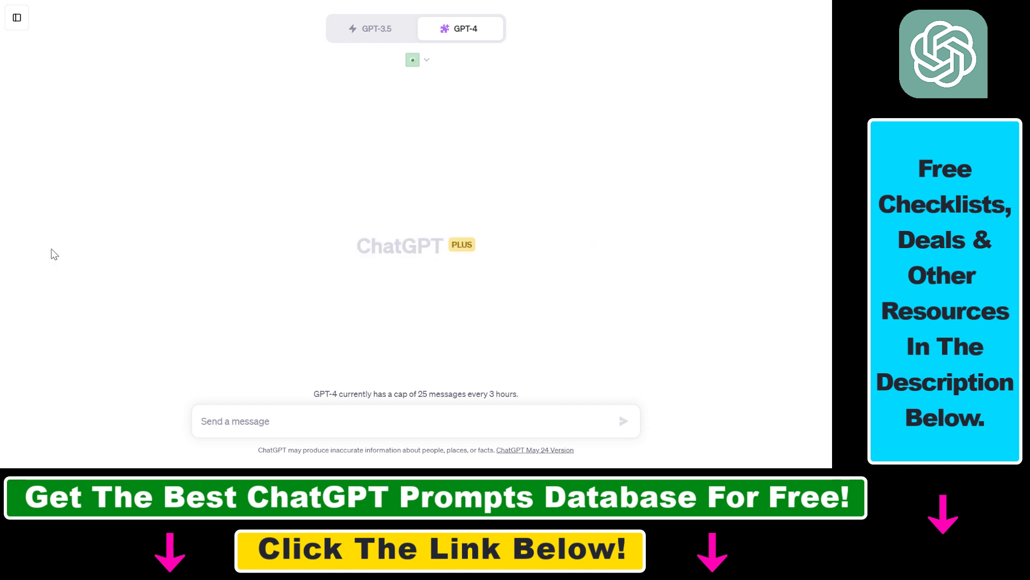
mouse_move(372, 28)
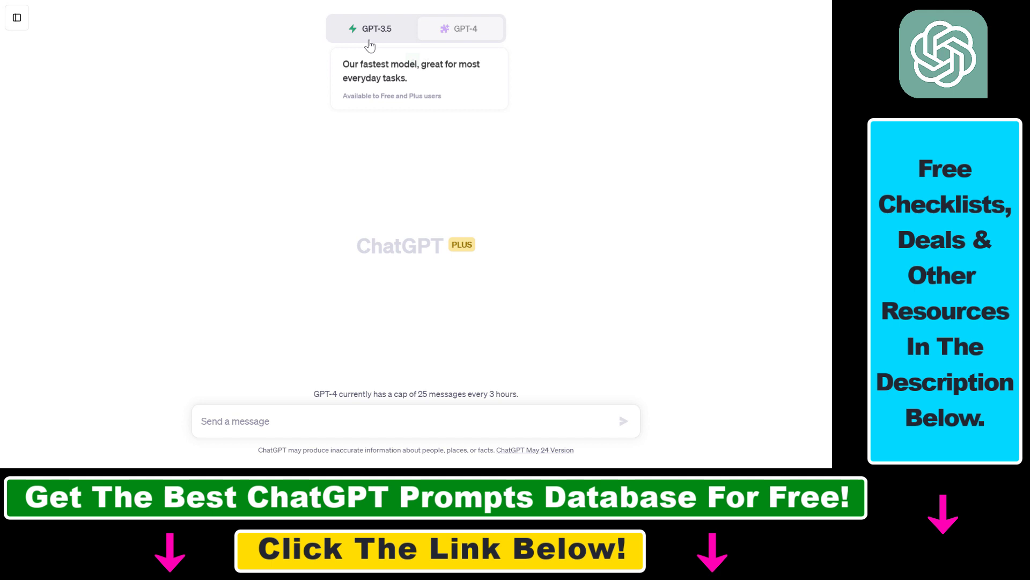
left_click(462, 28)
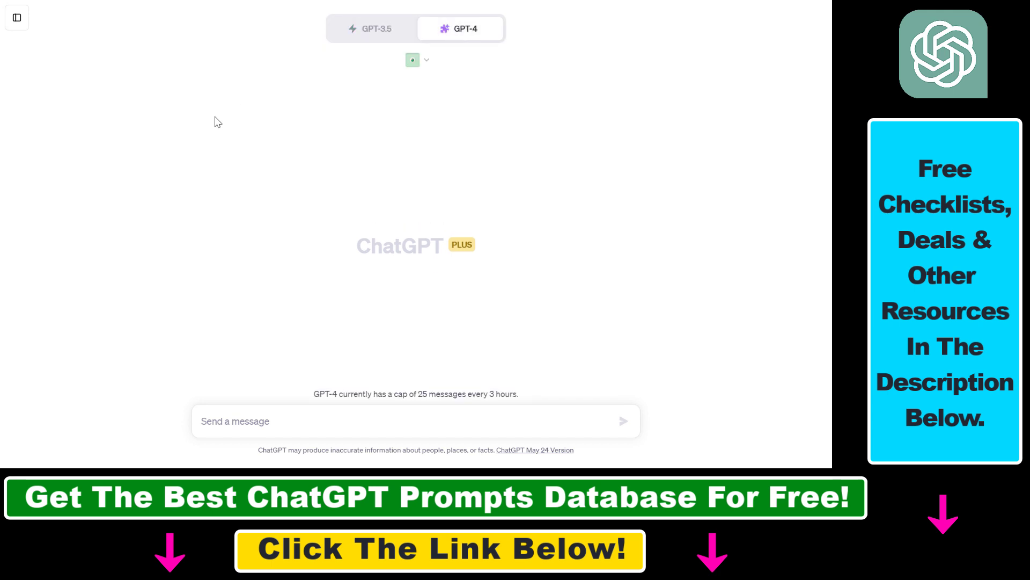
left_click(418, 61)
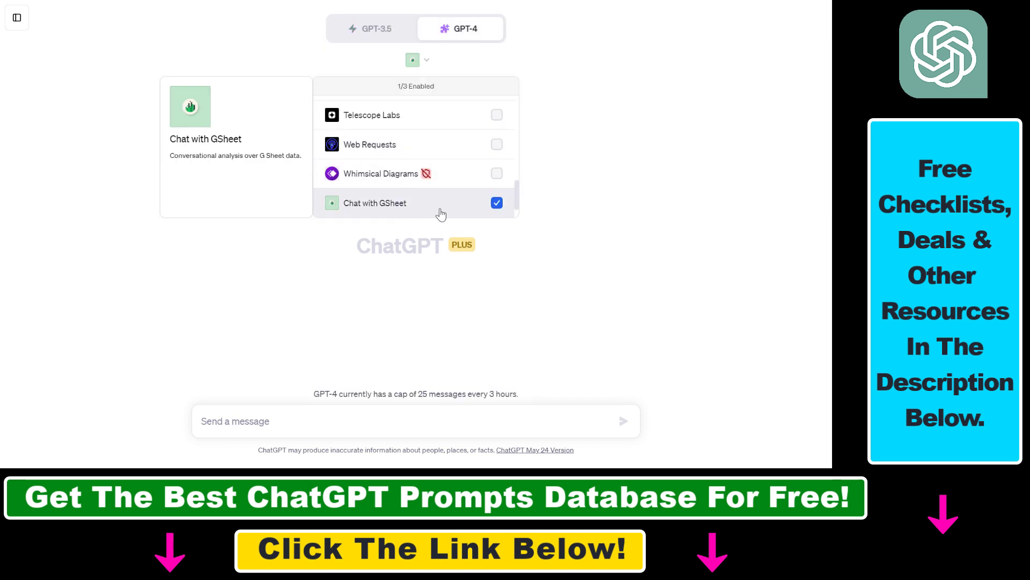
mouse_move(524, 196)
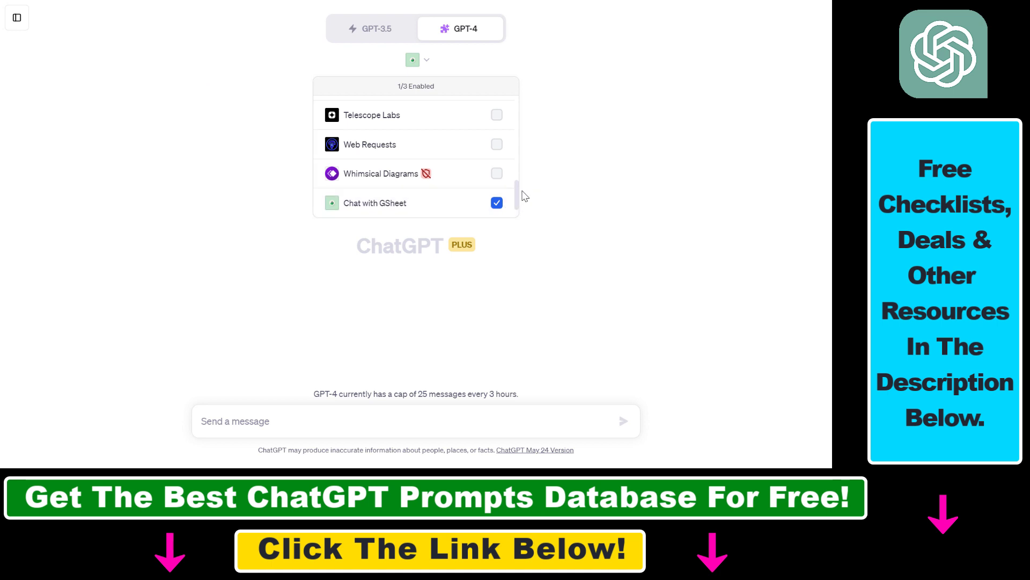
scroll("down", 3)
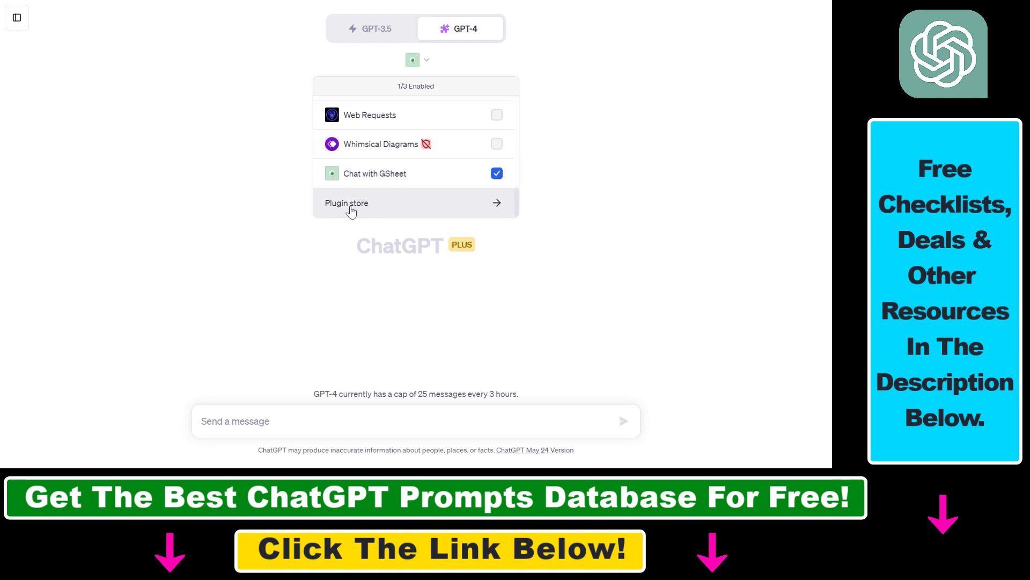
mouse_move(375, 174)
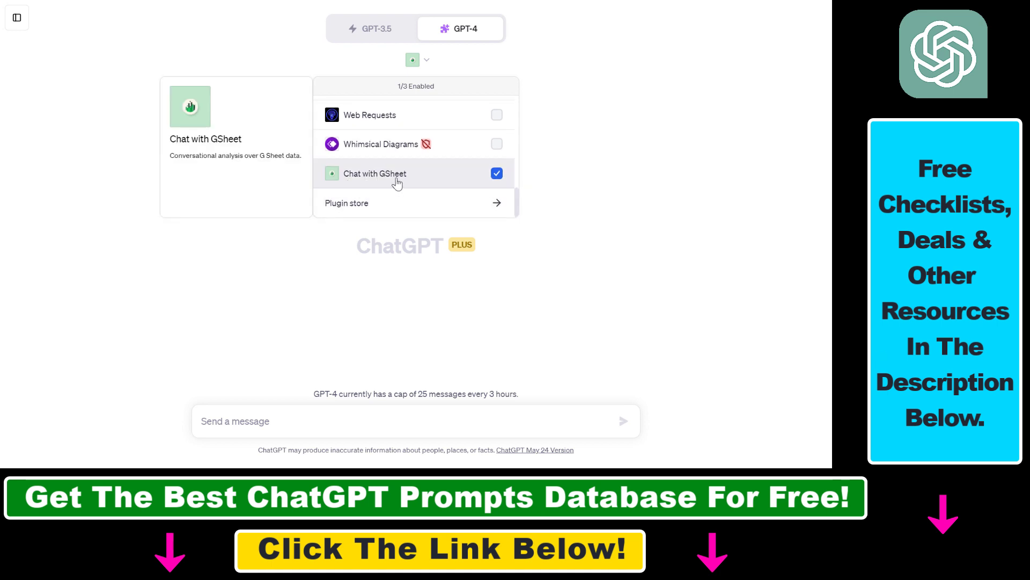
scroll("up", 3)
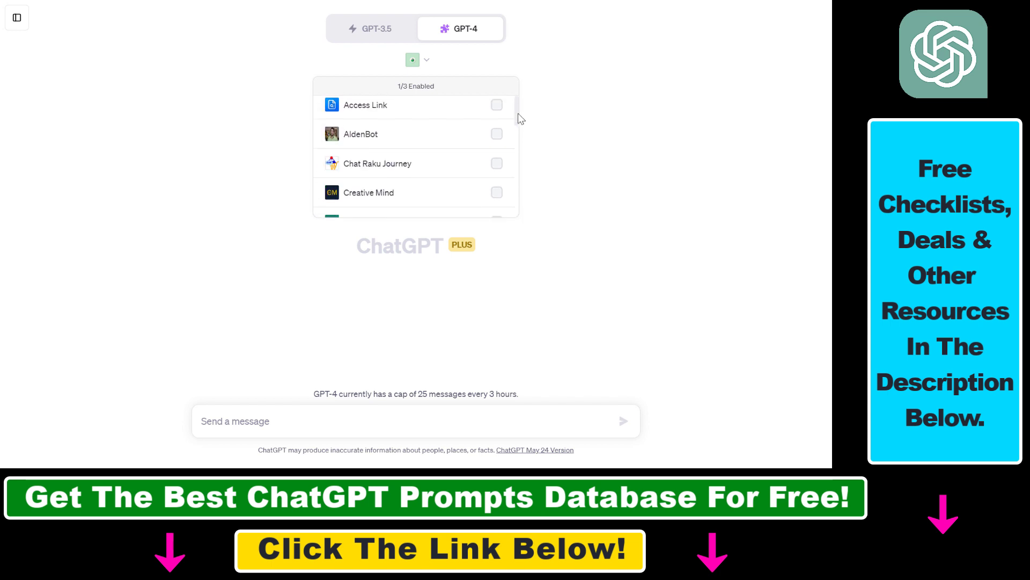
left_click(497, 173)
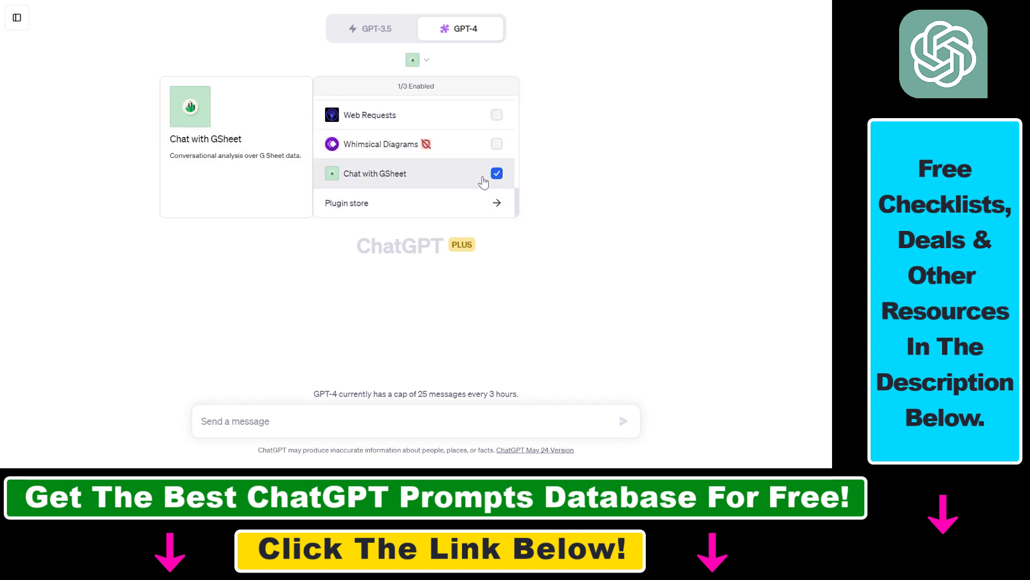
mouse_move(470, 183)
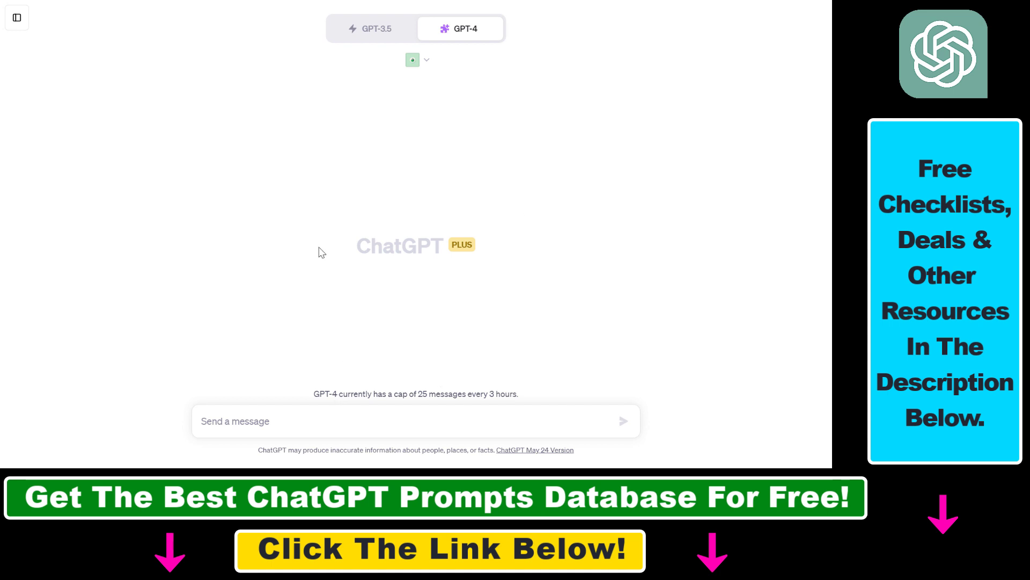
mouse_move(395, 198)
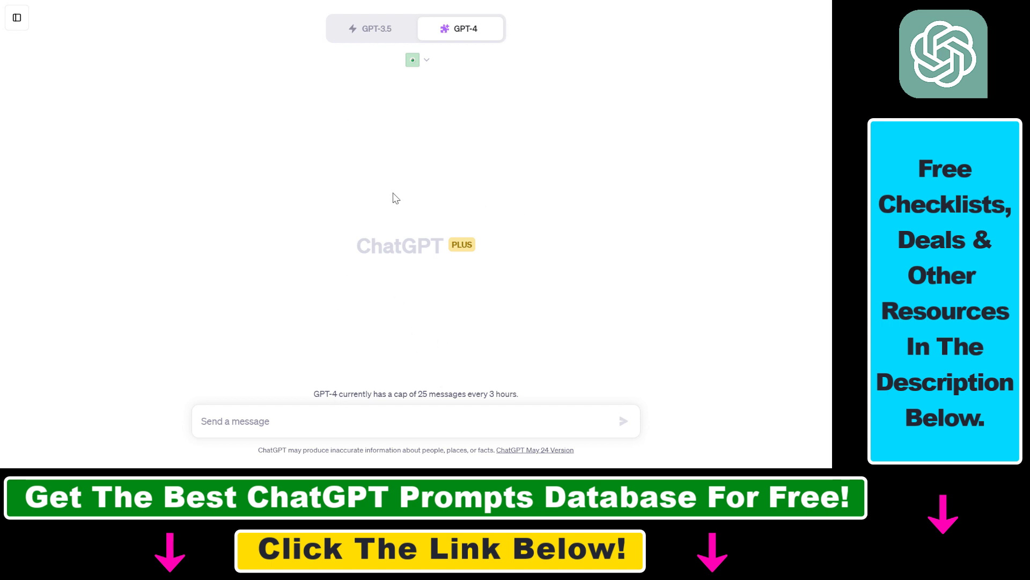
mouse_move(319, 244)
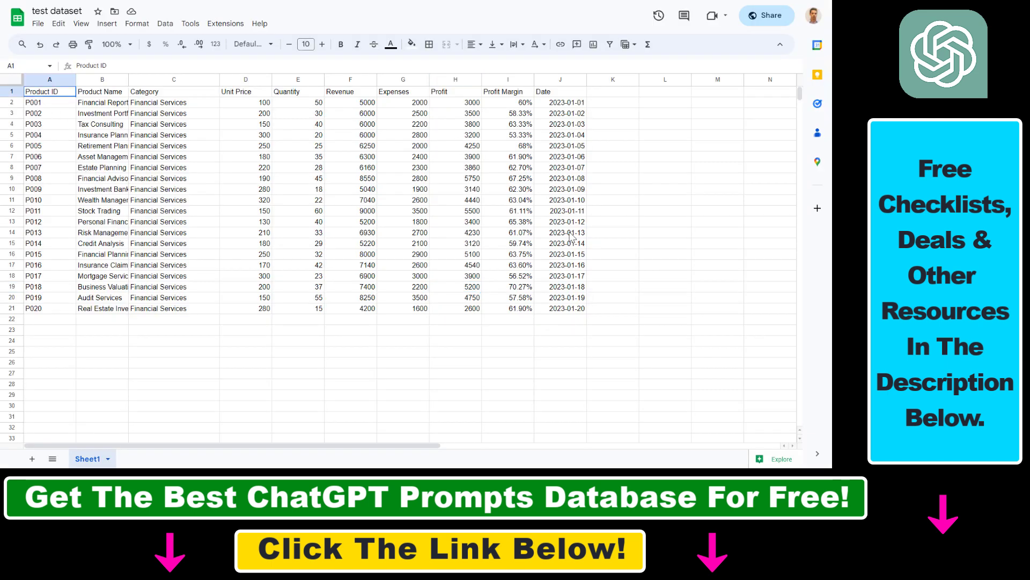
Select the whole 20-product table in the test dataset sheet to review it, then clear the selection.
left_click(102, 308)
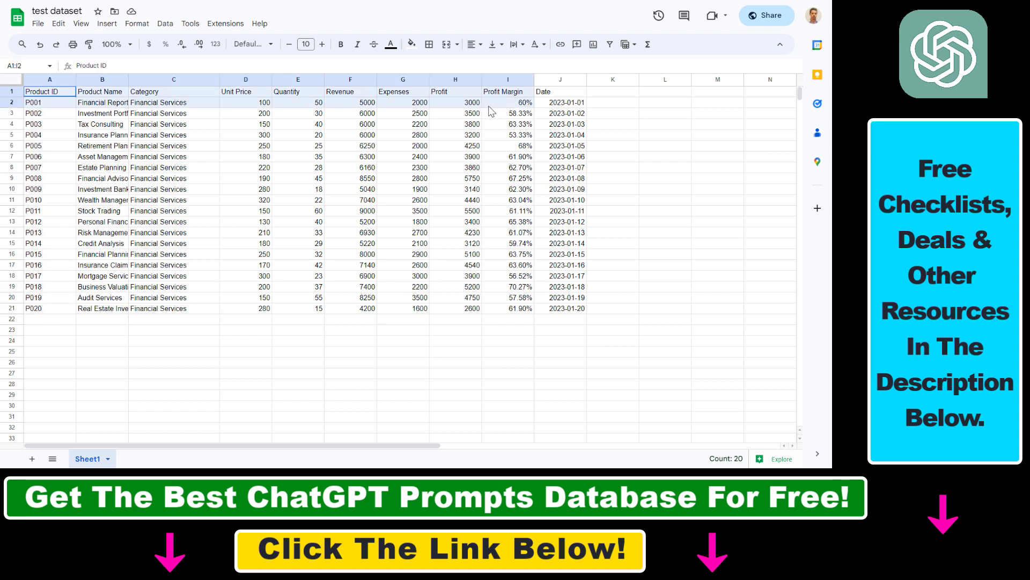
left_click(561, 91)
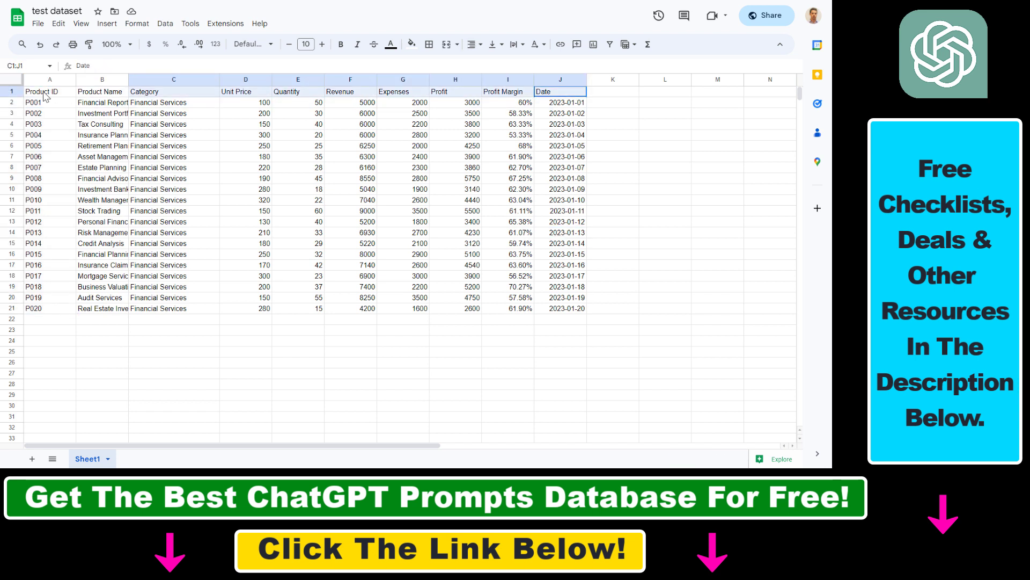
left_click(350, 125)
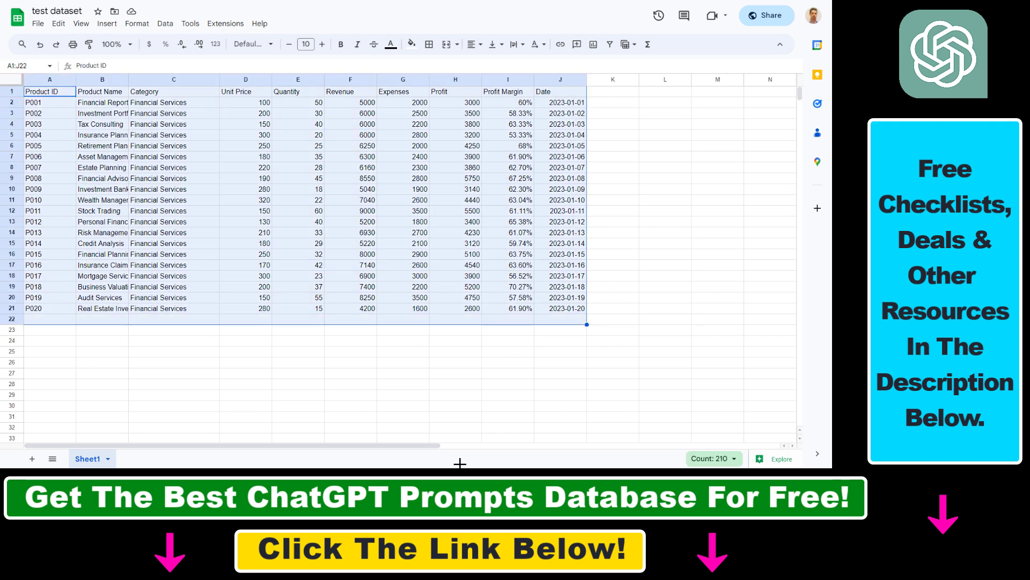
mouse_move(600, 293)
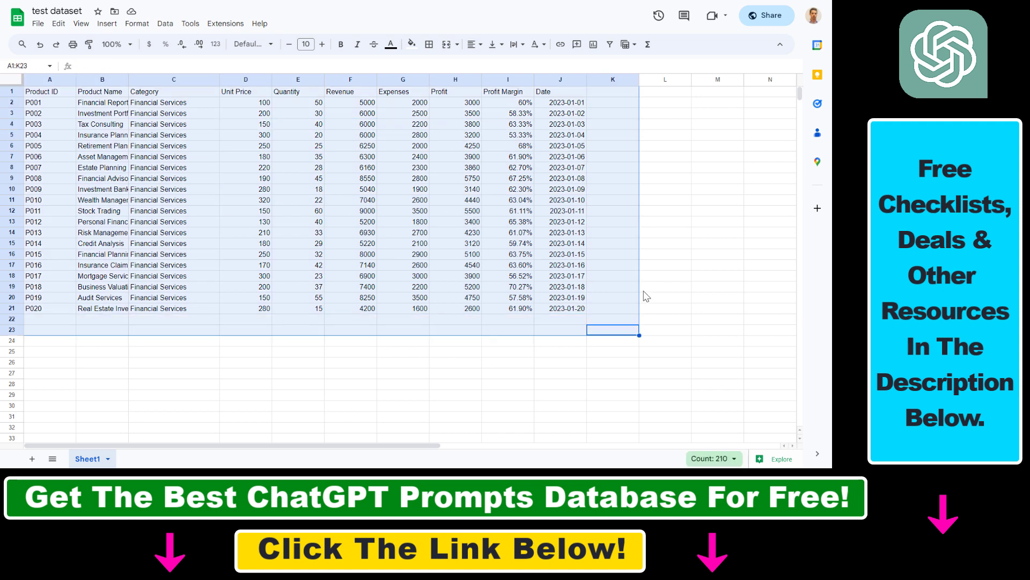
mouse_move(602, 224)
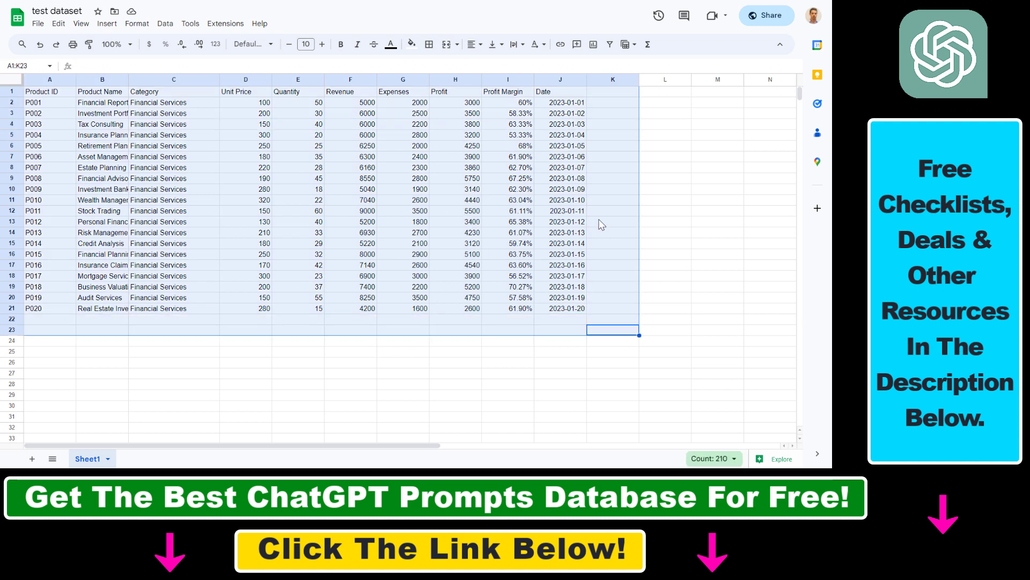
left_click(611, 221)
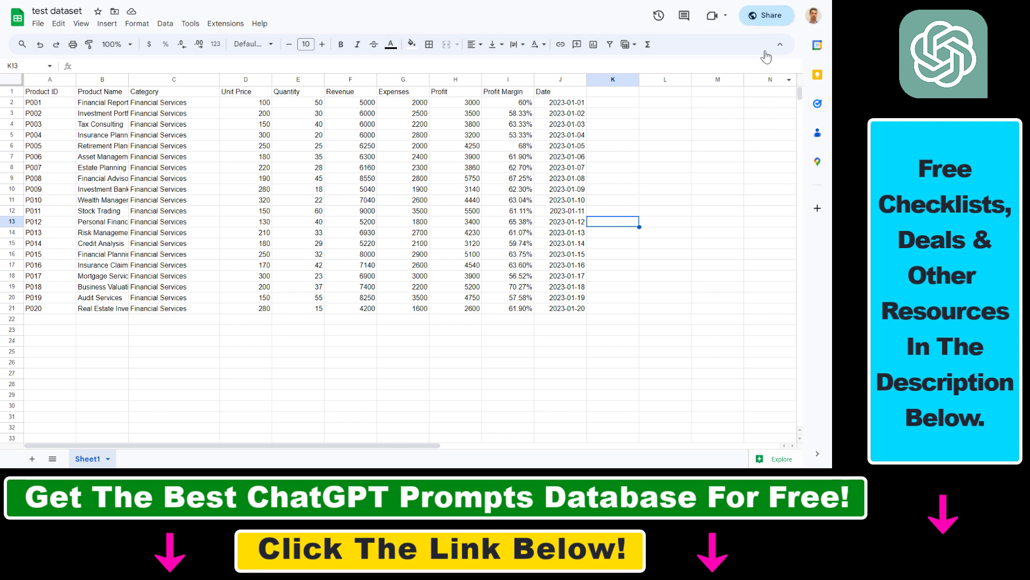
Set general access to Anyone with the link as Viewer and copy the test dataset share link.
left_click(766, 15)
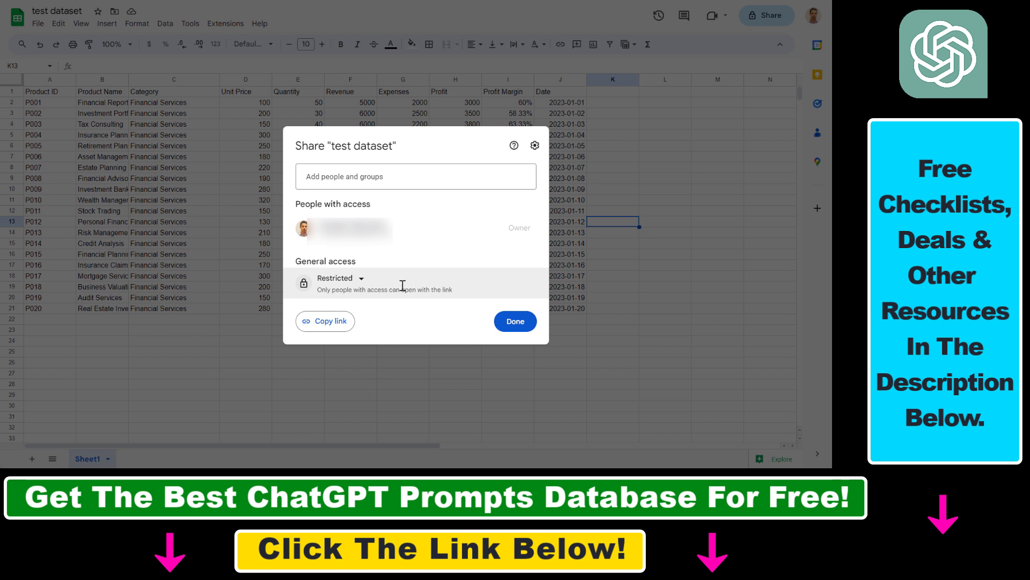
mouse_move(343, 334)
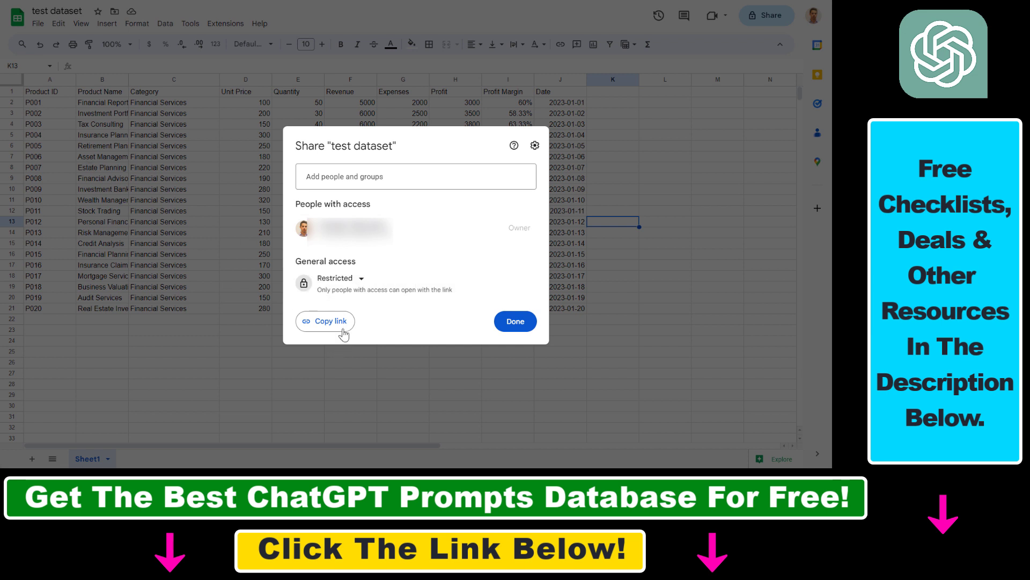
left_click(334, 277)
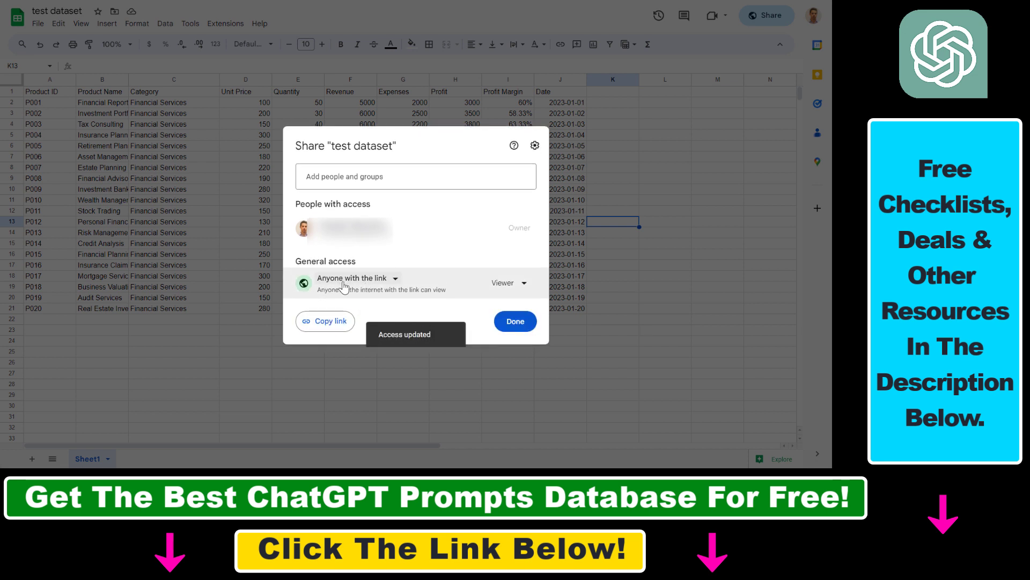
left_click(506, 283)
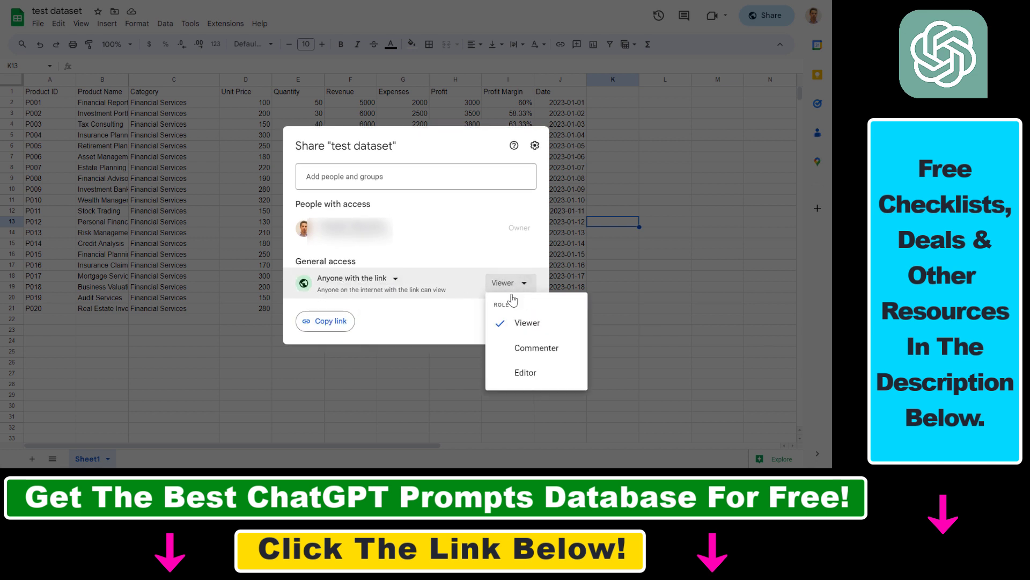
left_click(527, 323)
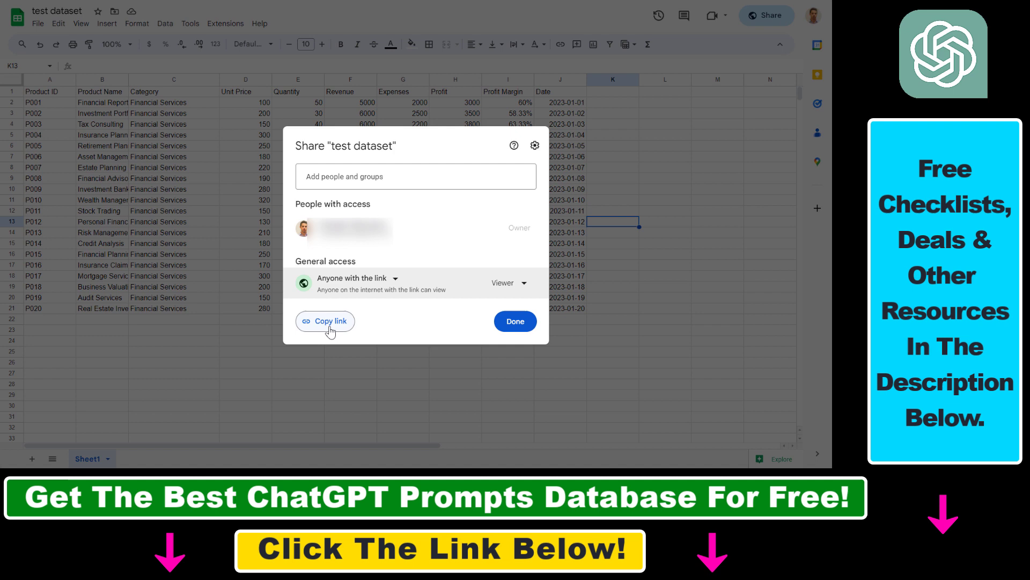
left_click(515, 321)
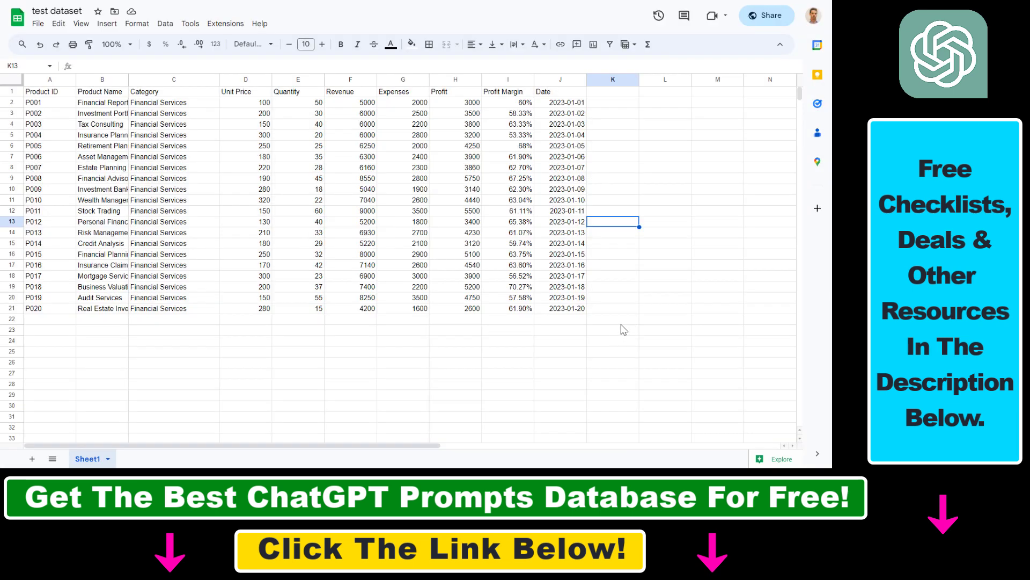
mouse_move(525, 416)
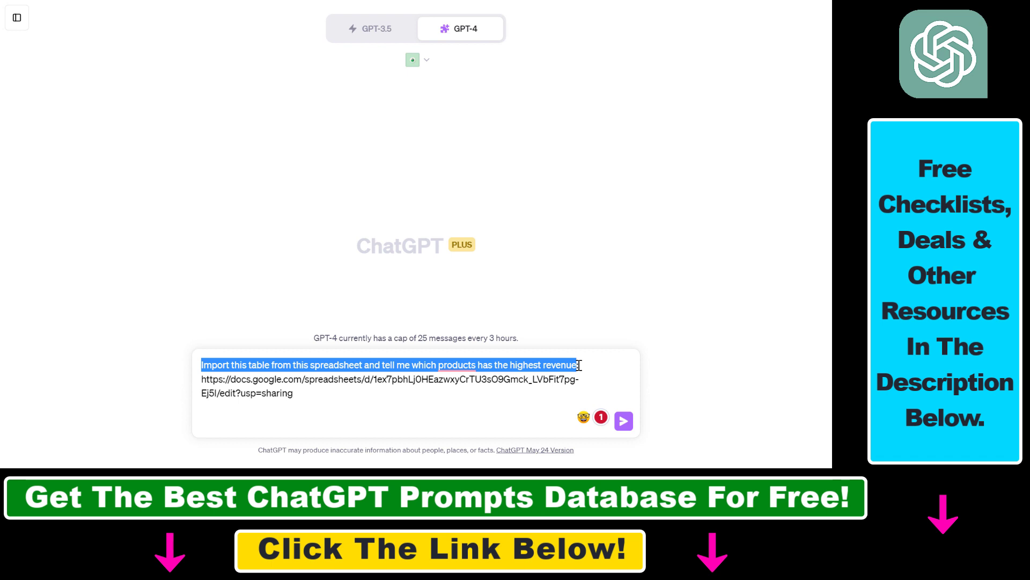
mouse_move(405, 373)
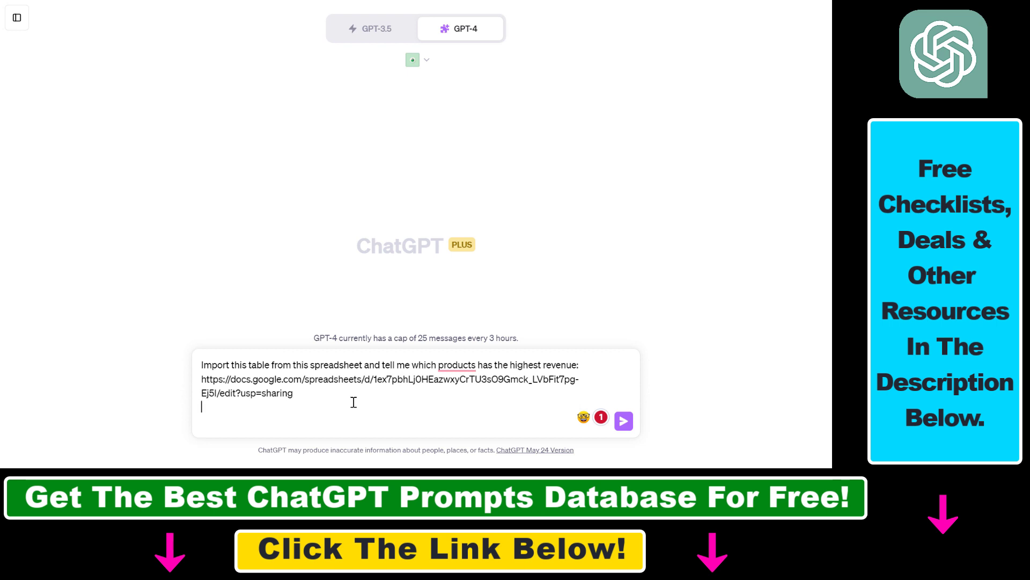
mouse_move(421, 60)
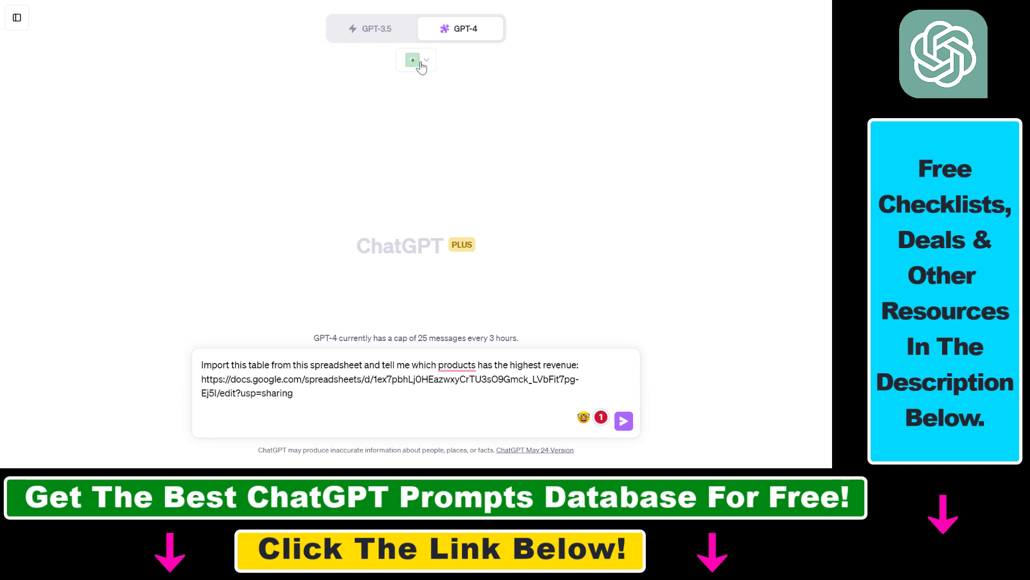
Confirm Chat with GSheet is enabled and send the import-table and highest-revenue question with the sheet URL.
left_click(415, 60)
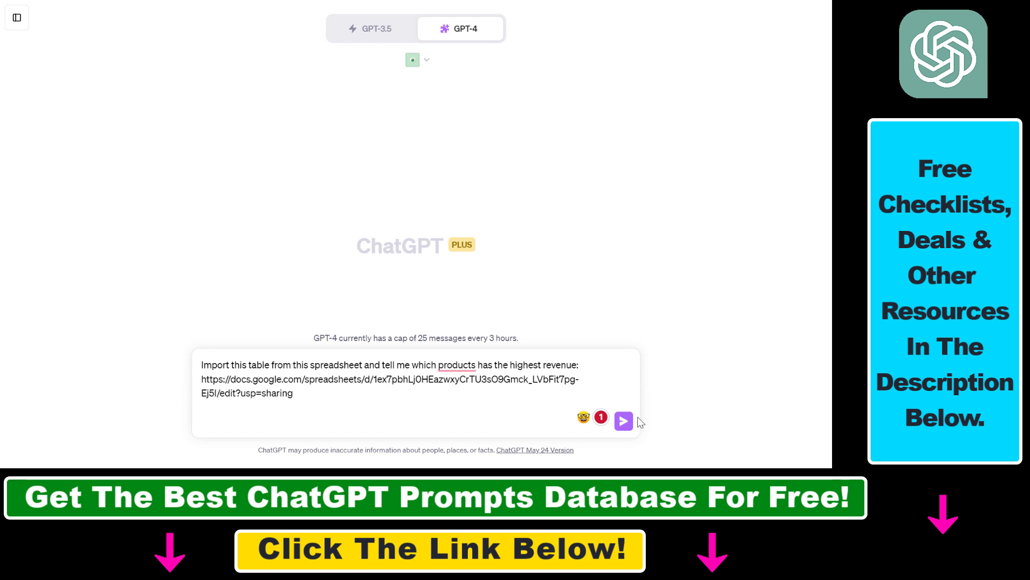
left_click(622, 421)
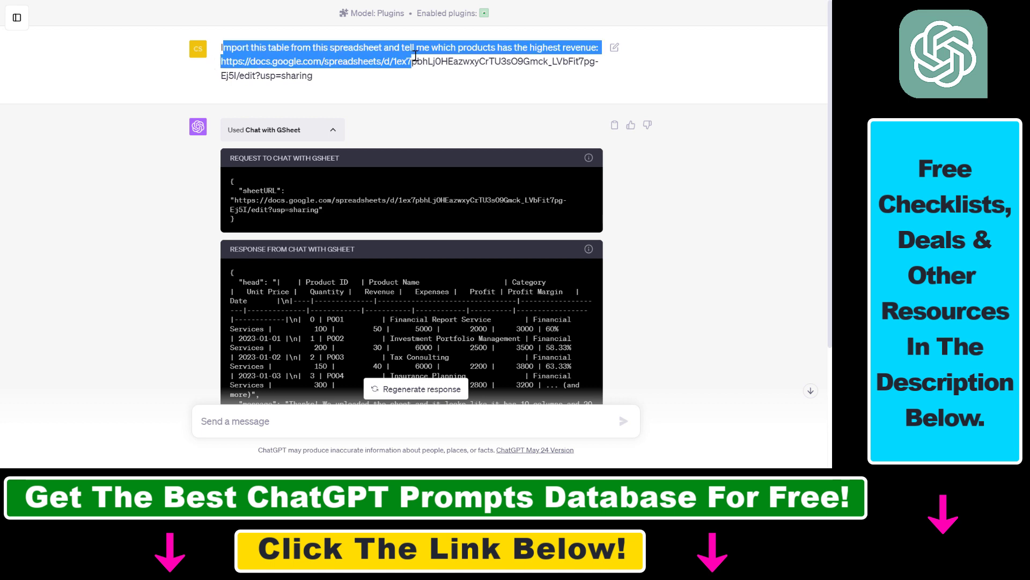
mouse_move(483, 41)
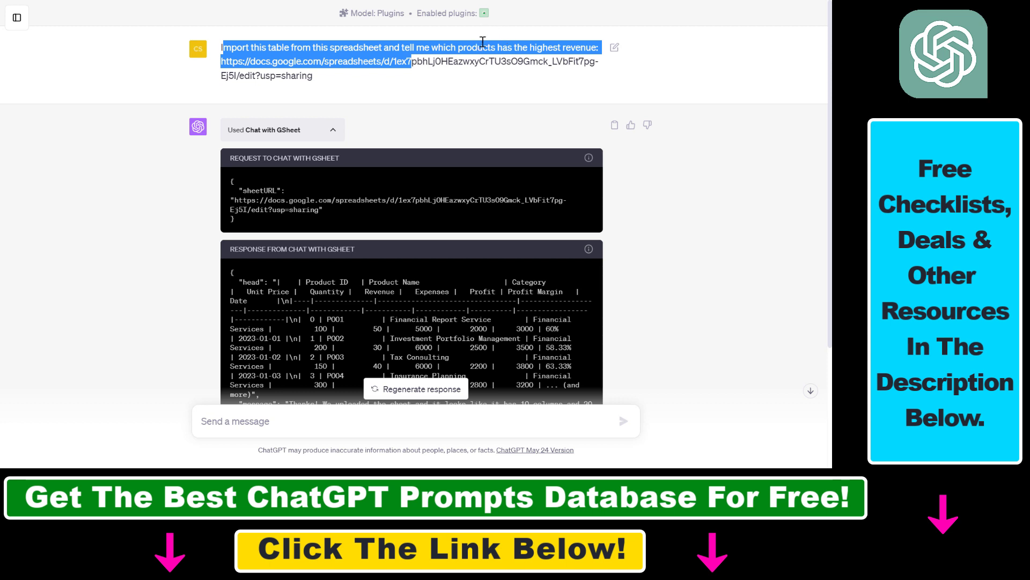
mouse_move(263, 200)
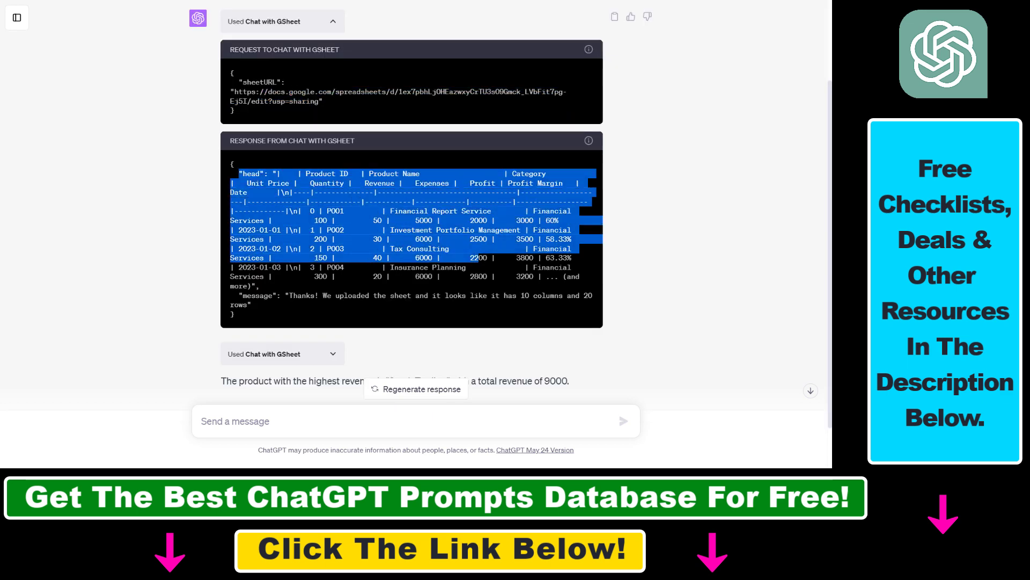
Scroll through the plugin request and response blocks and highlight the Stock Trading, 9000 answer.
scroll("up", 3)
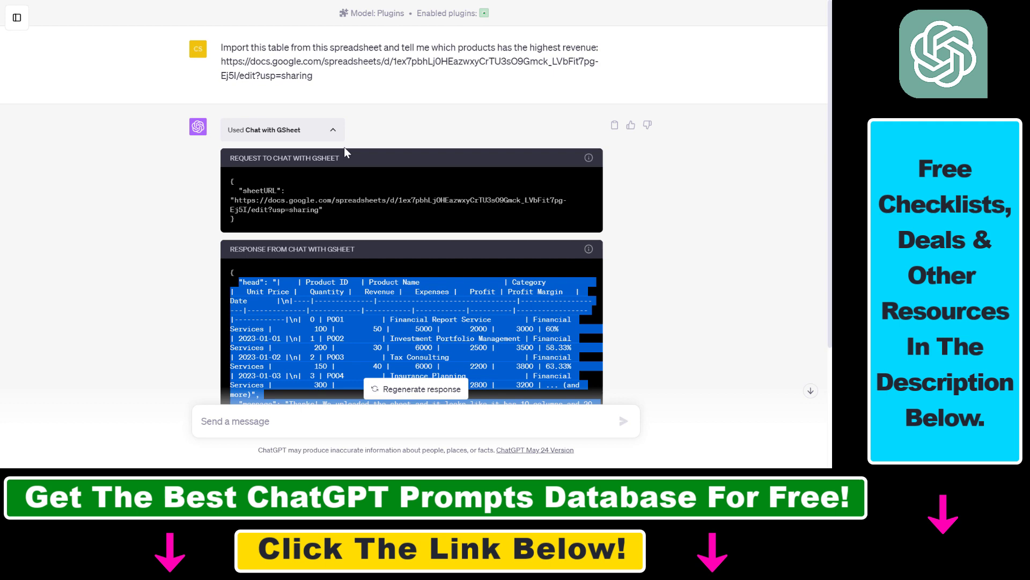
scroll("down", 3)
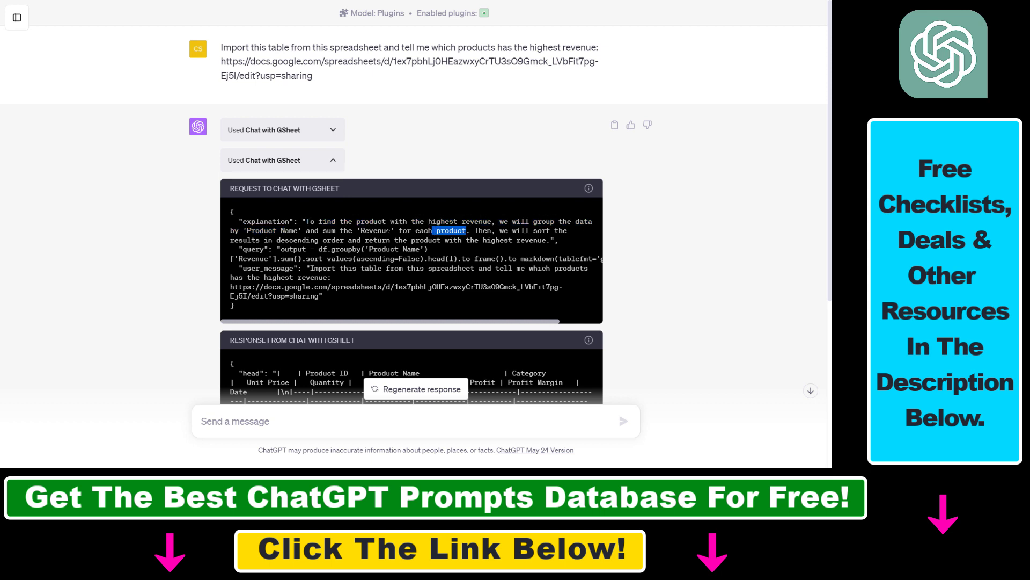
mouse_move(332, 289)
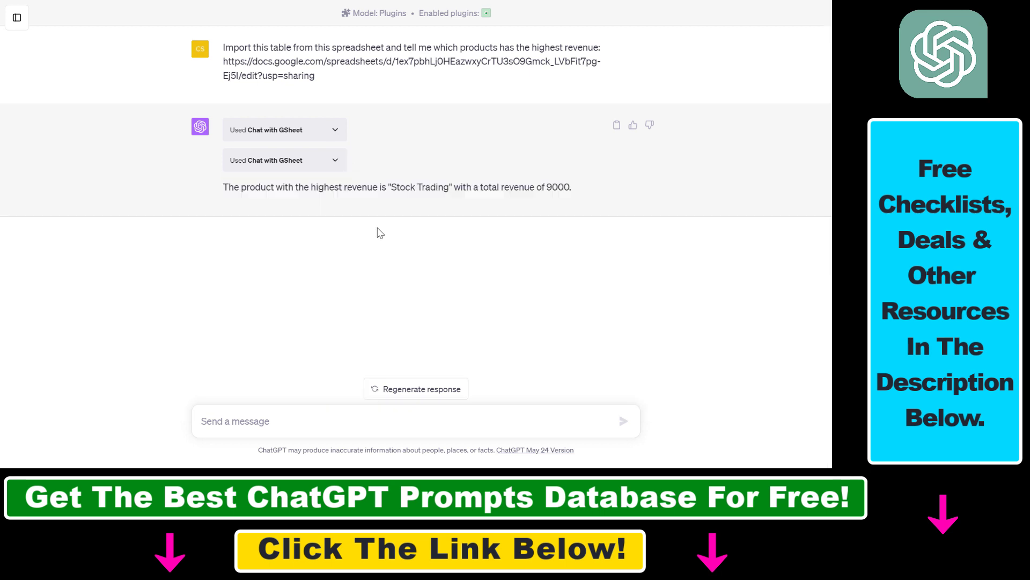
left_click_drag(227, 187, 390, 186)
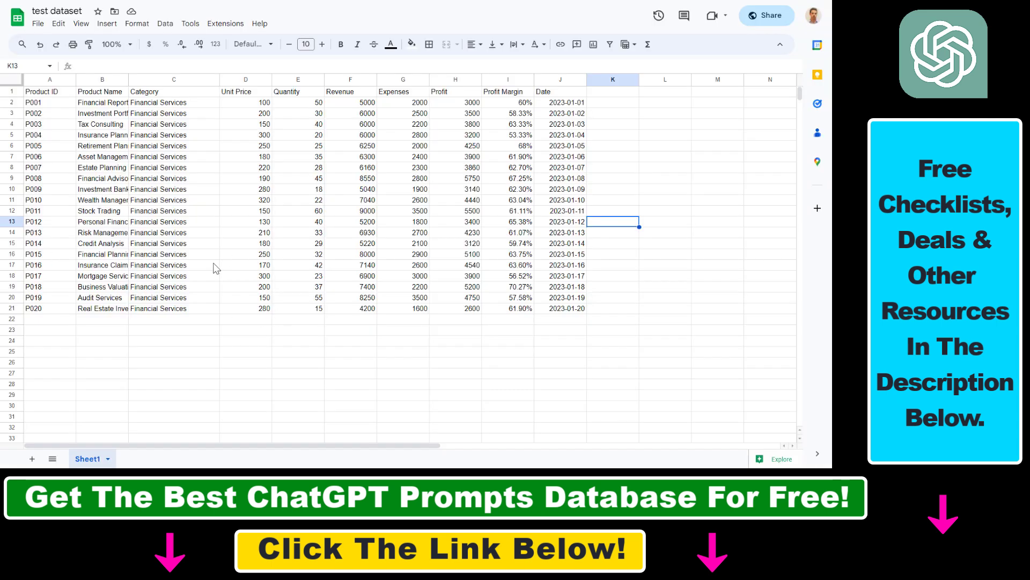
left_click(174, 276)
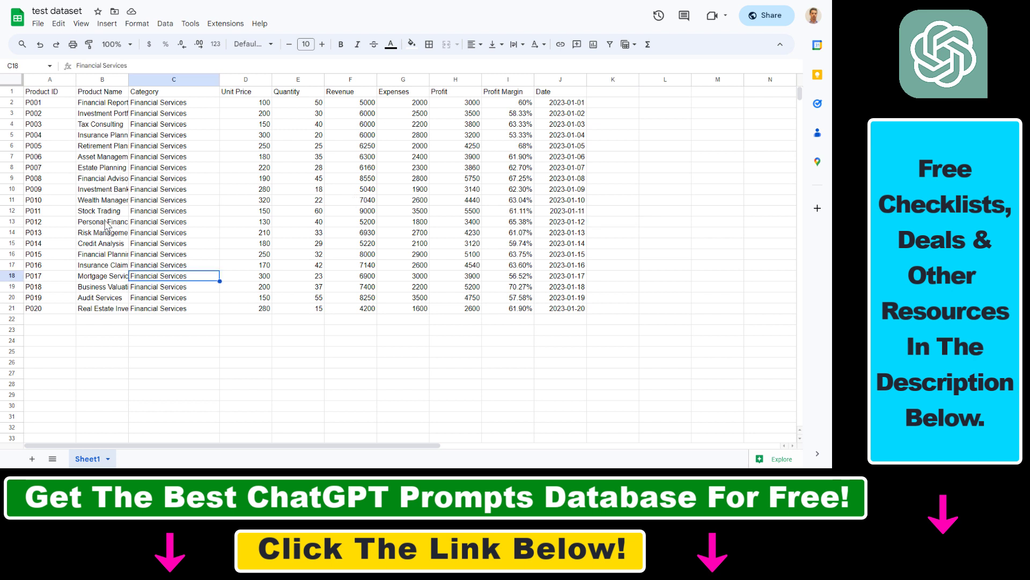
left_click(11, 211)
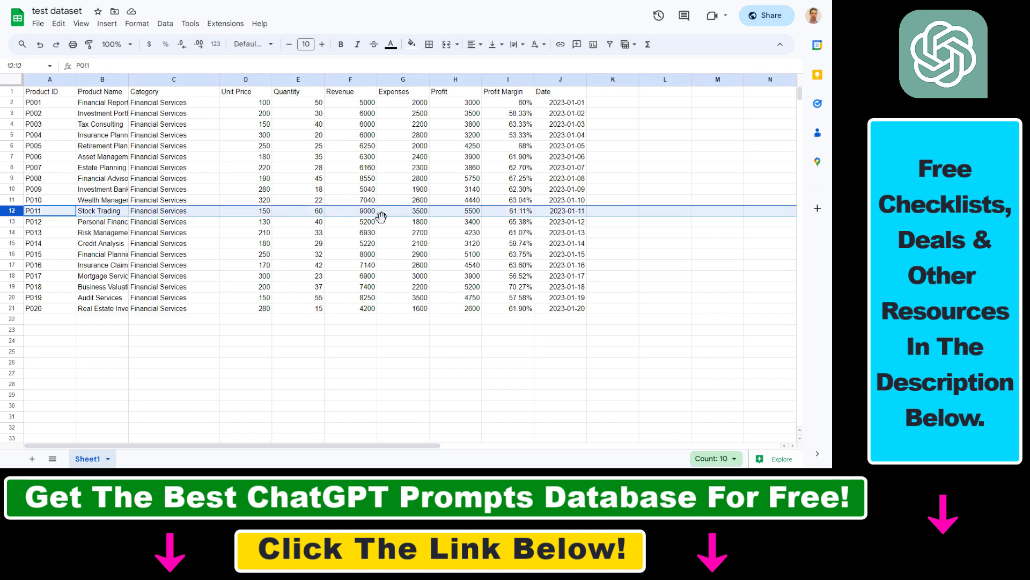
left_click(350, 210)
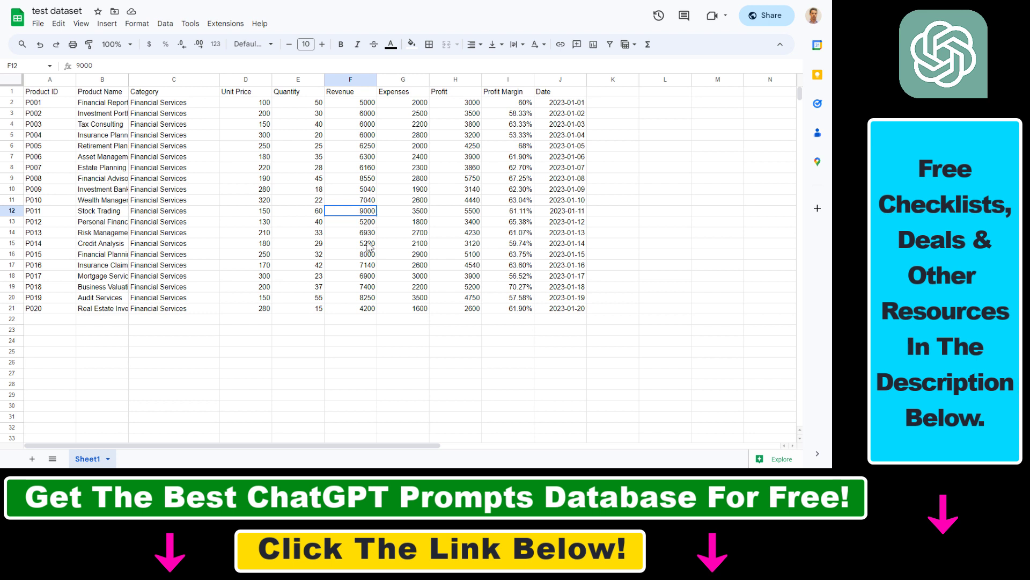
left_click_drag(350, 211, 350, 178)
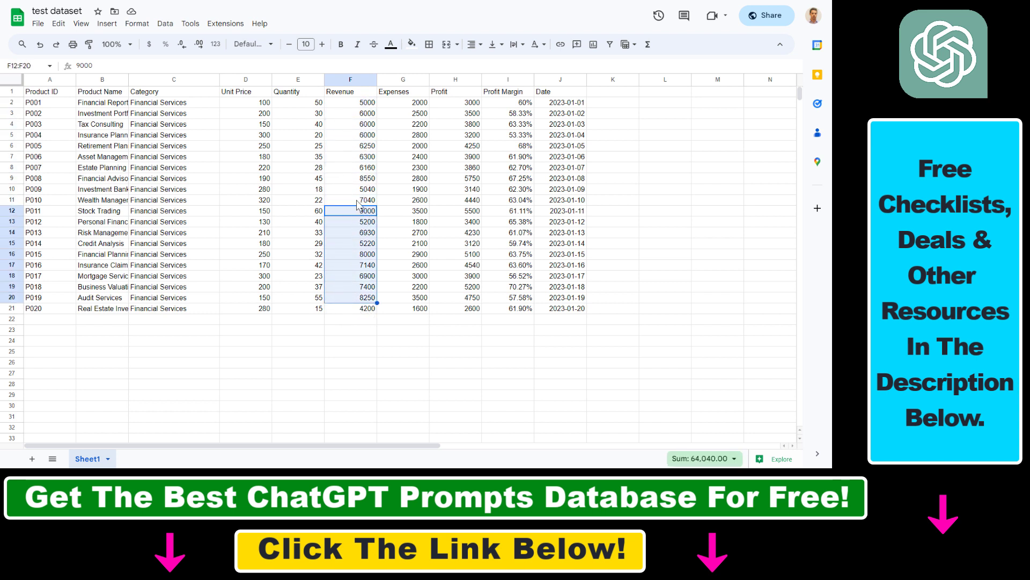
left_click(33, 211)
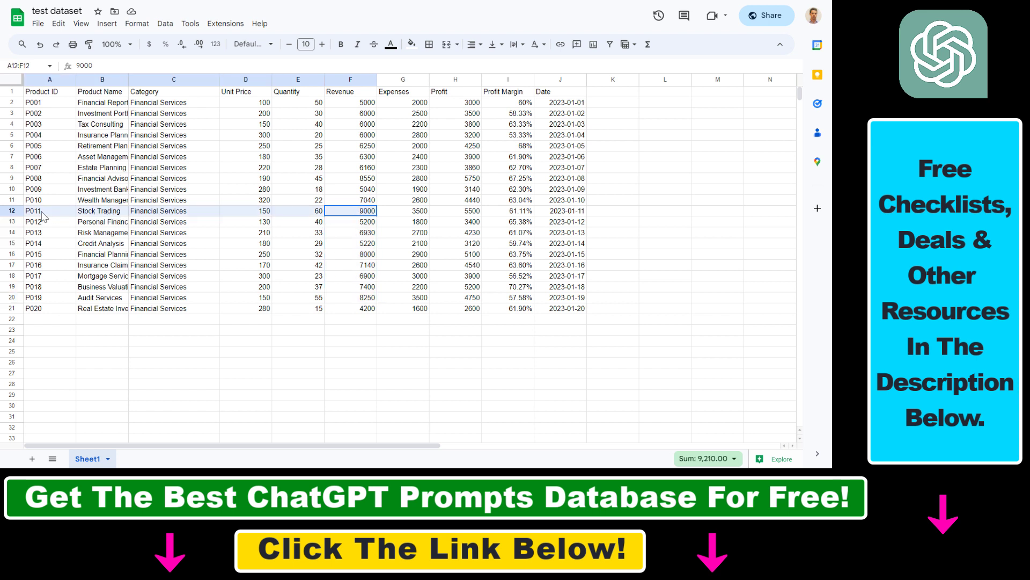
mouse_move(439, 311)
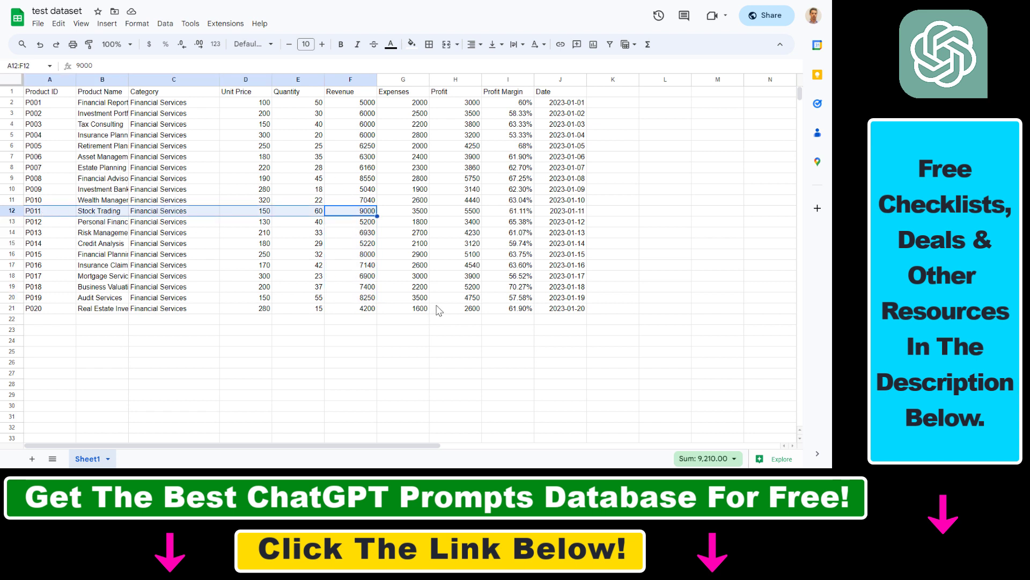
mouse_move(334, 297)
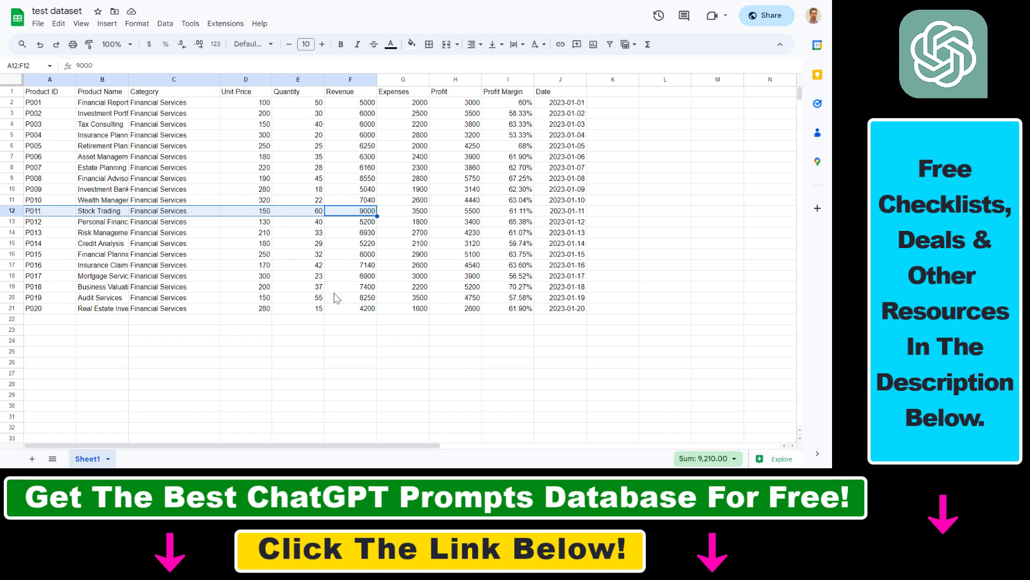
mouse_move(367, 315)
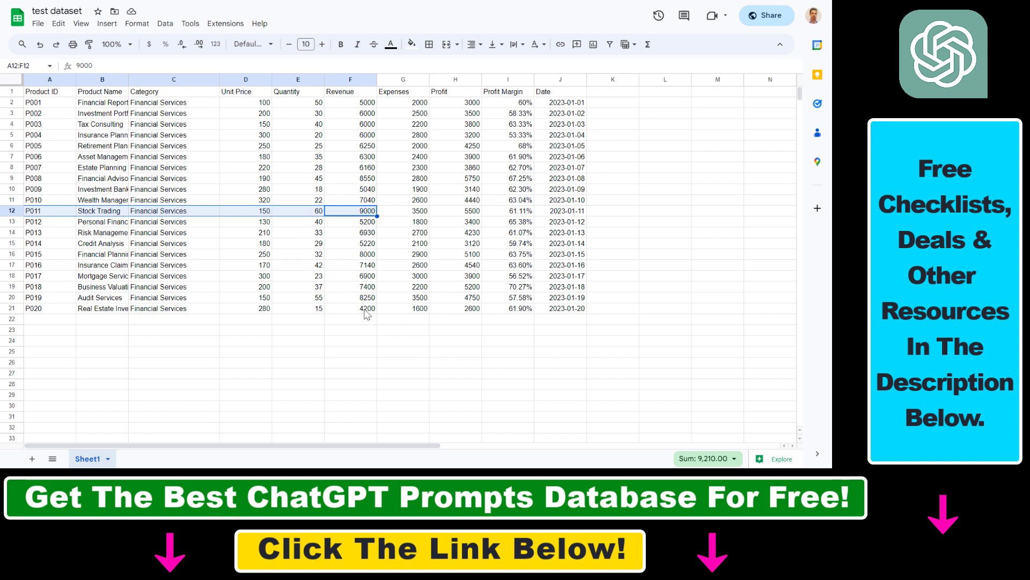
mouse_move(412, 337)
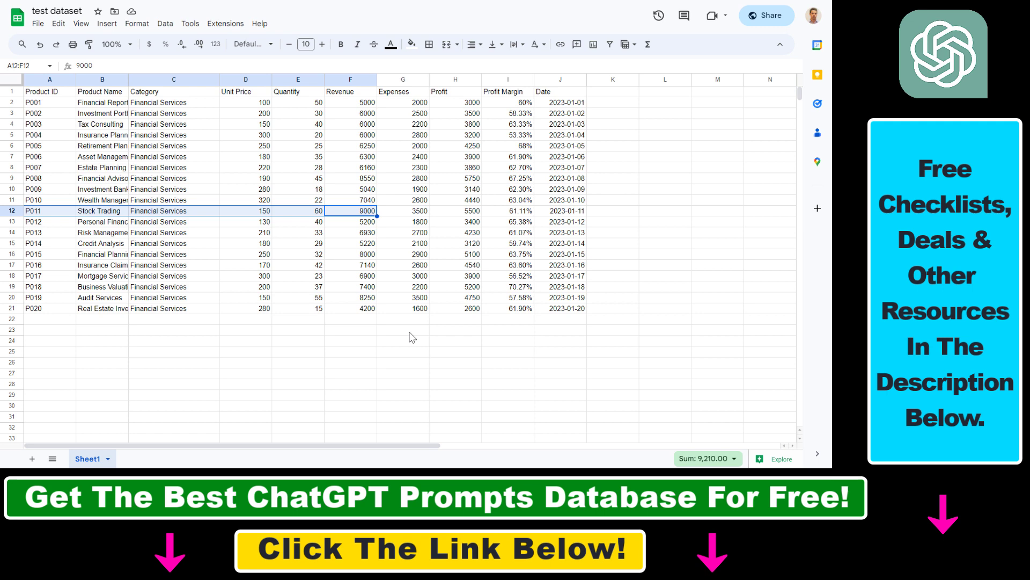
mouse_move(597, 270)
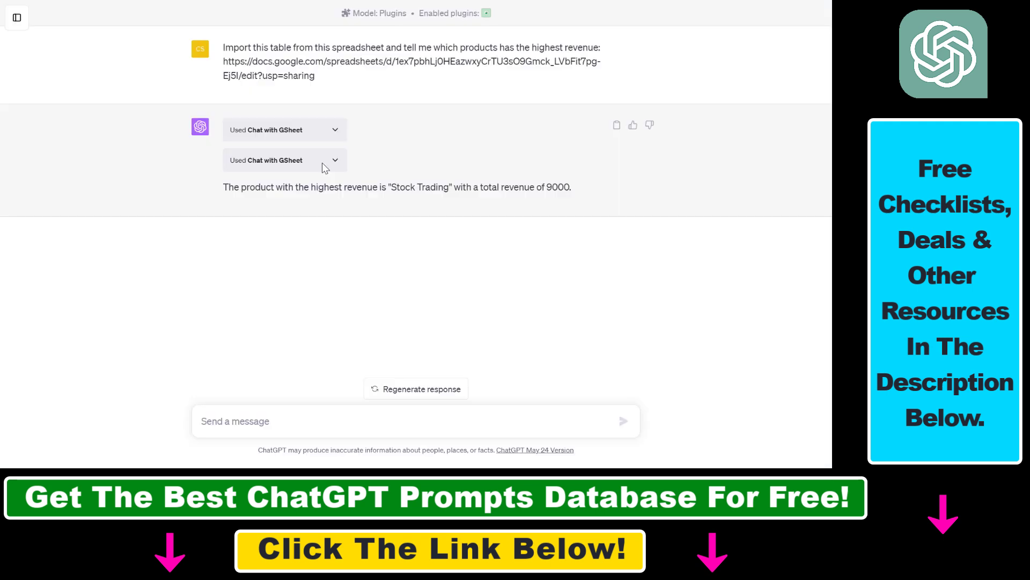
Expand the second Used Chat with GSheet call to show its grouped-revenue request and table response.
left_click(282, 160)
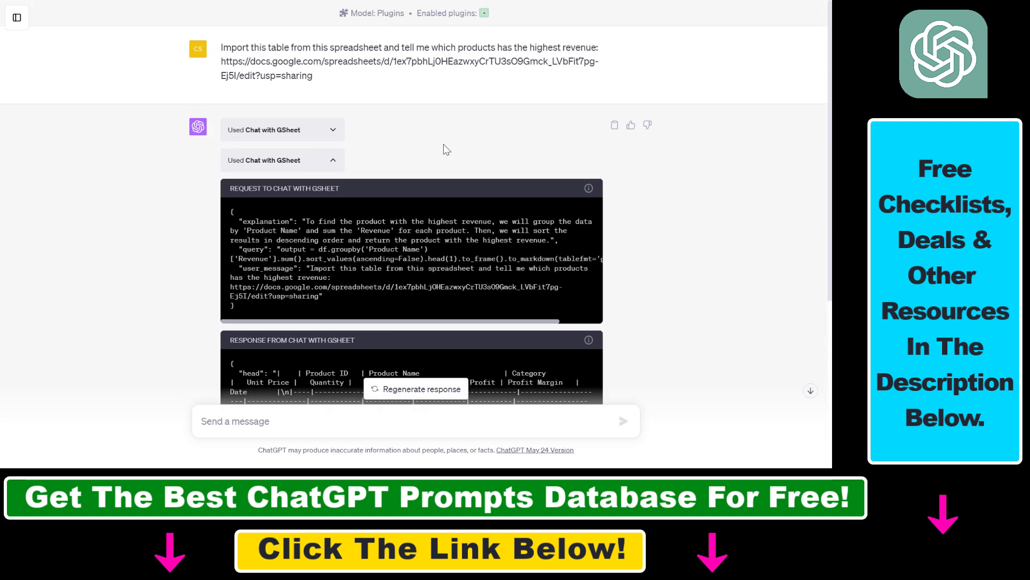
mouse_move(428, 166)
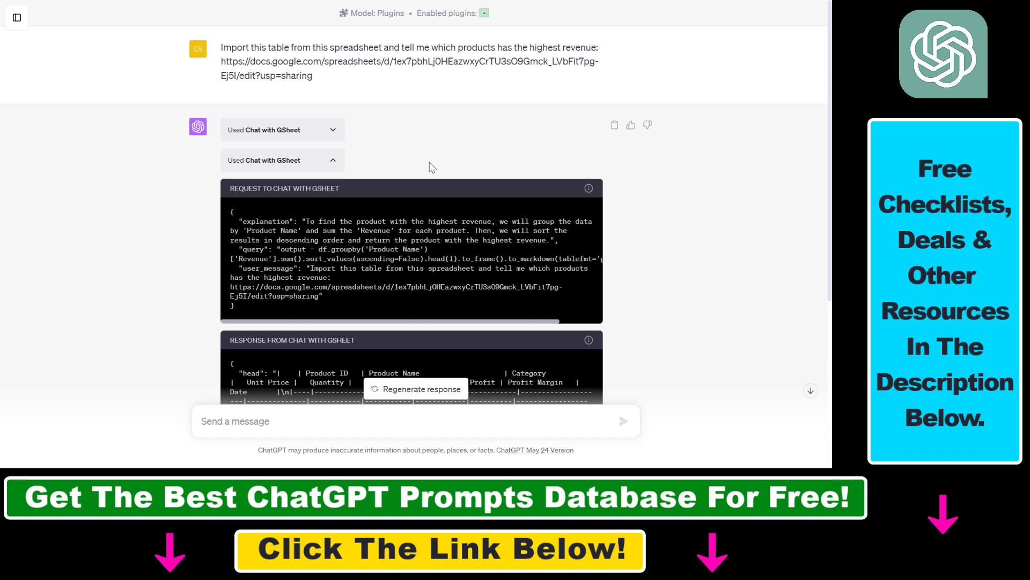
mouse_move(259, 197)
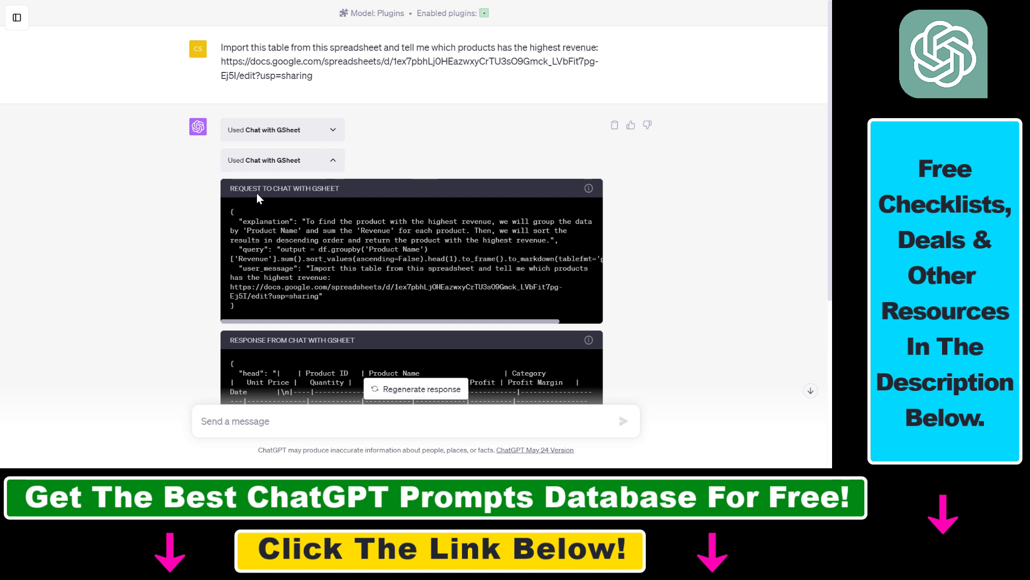
mouse_move(317, 160)
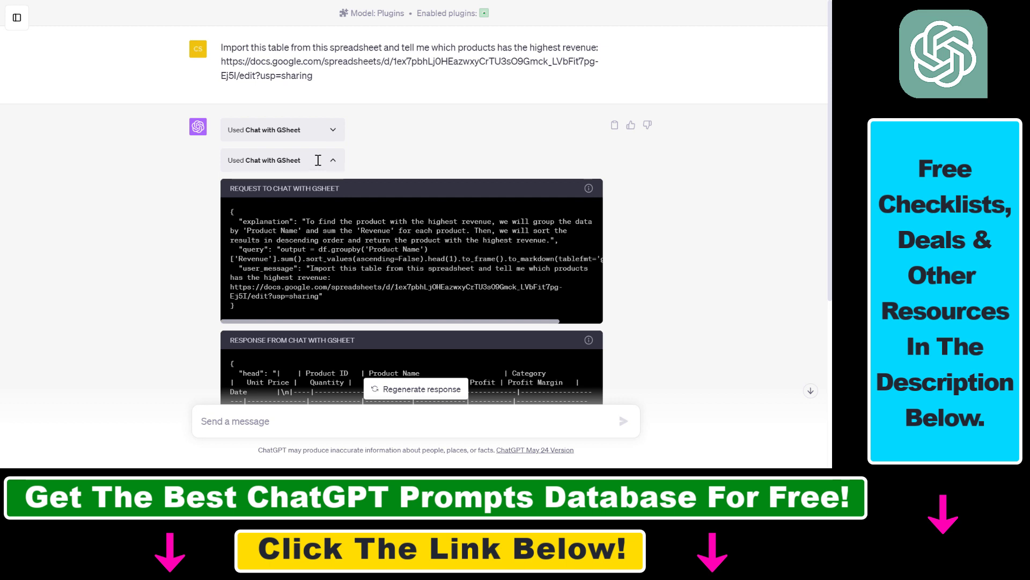
mouse_move(318, 165)
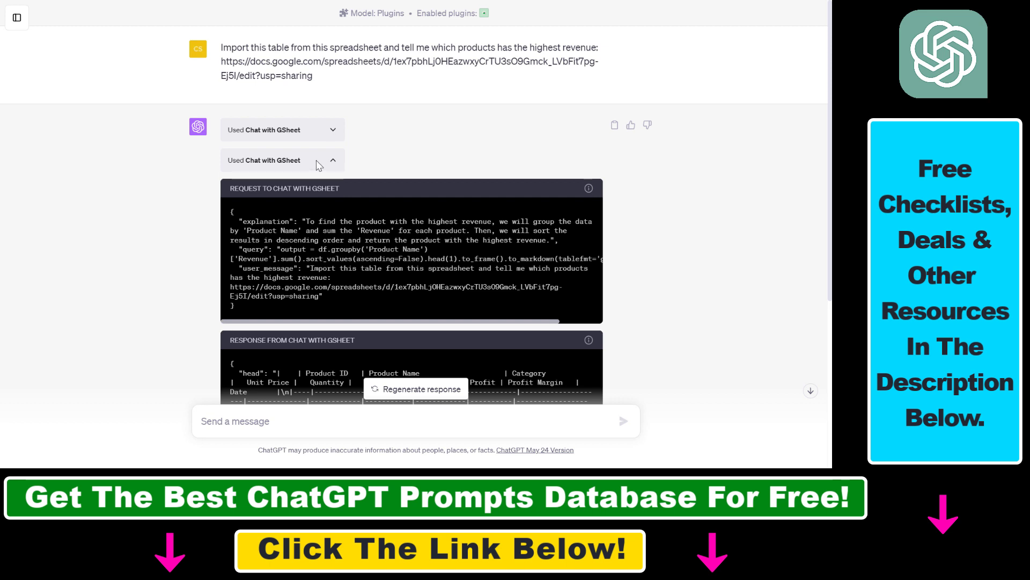